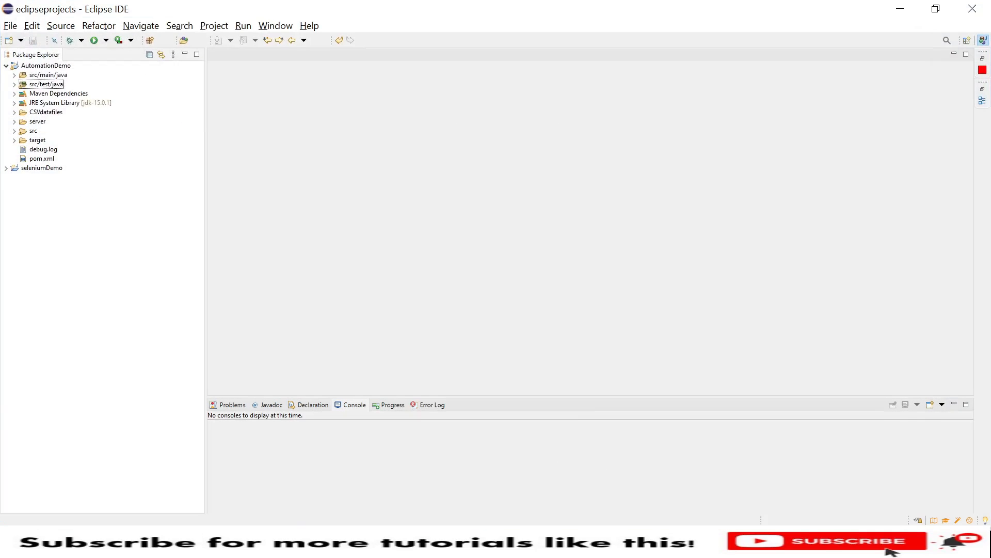
- Create class takescreen with a main stub in package filescreenshot under src/test/java
click(46, 75)
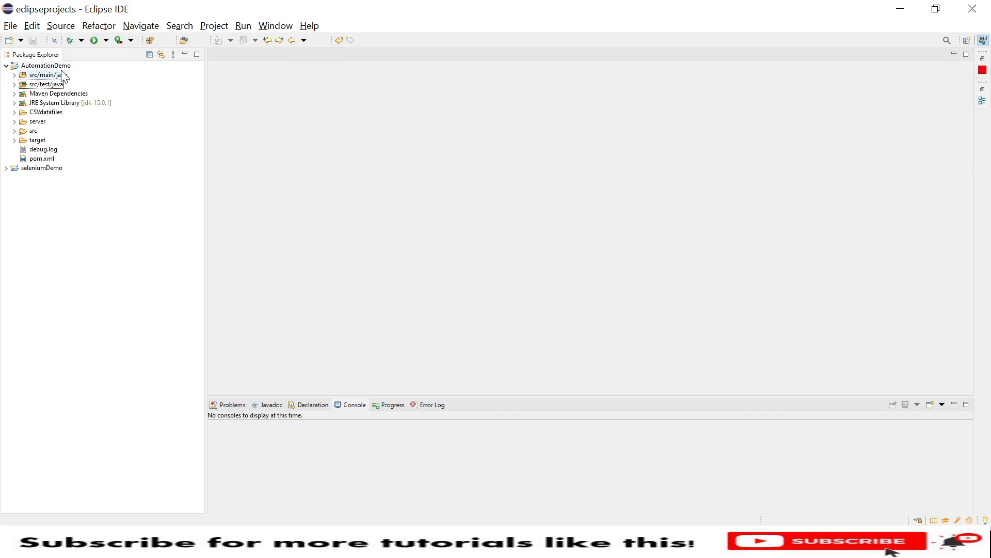
click(46, 65)
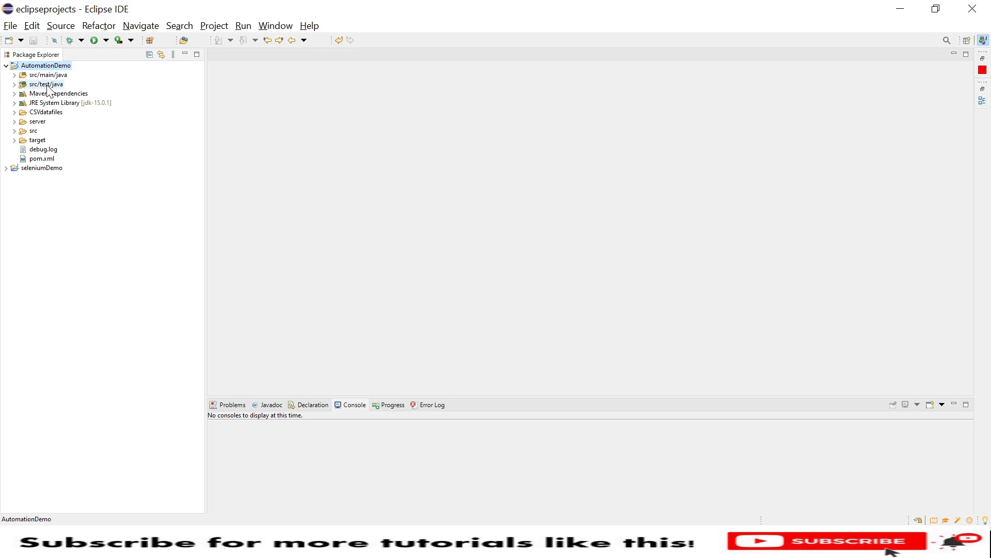
right_click(45, 84)
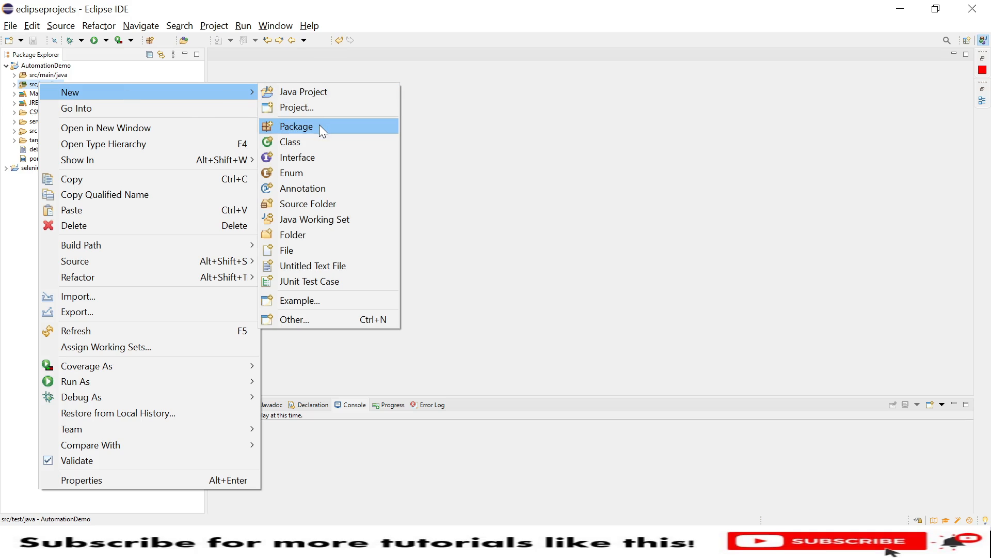
click(289, 142)
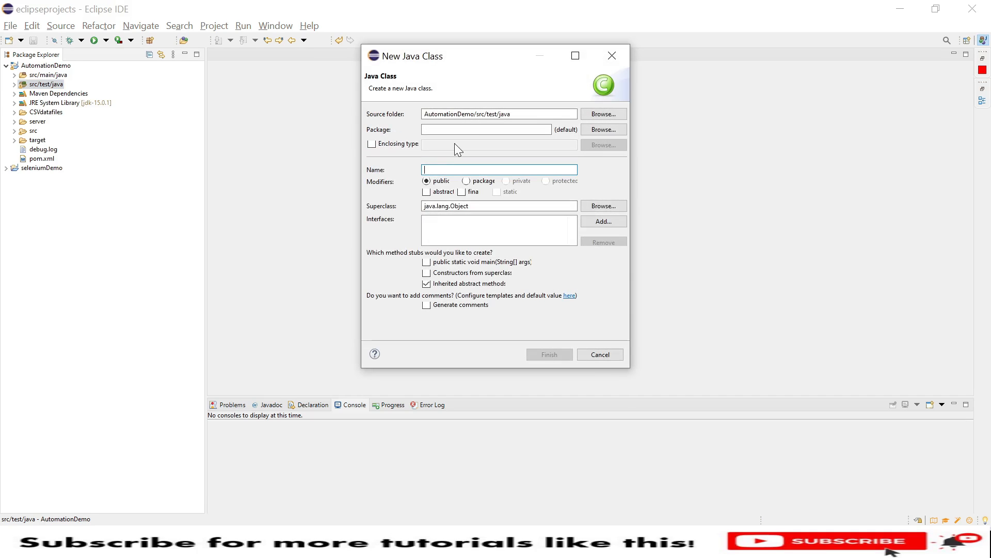
text(filescreen)
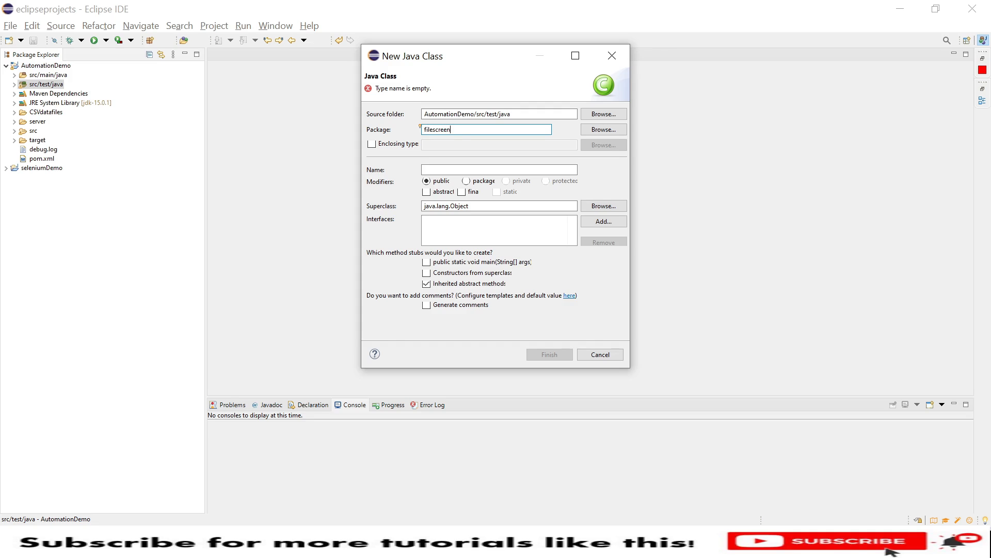
text(shot)
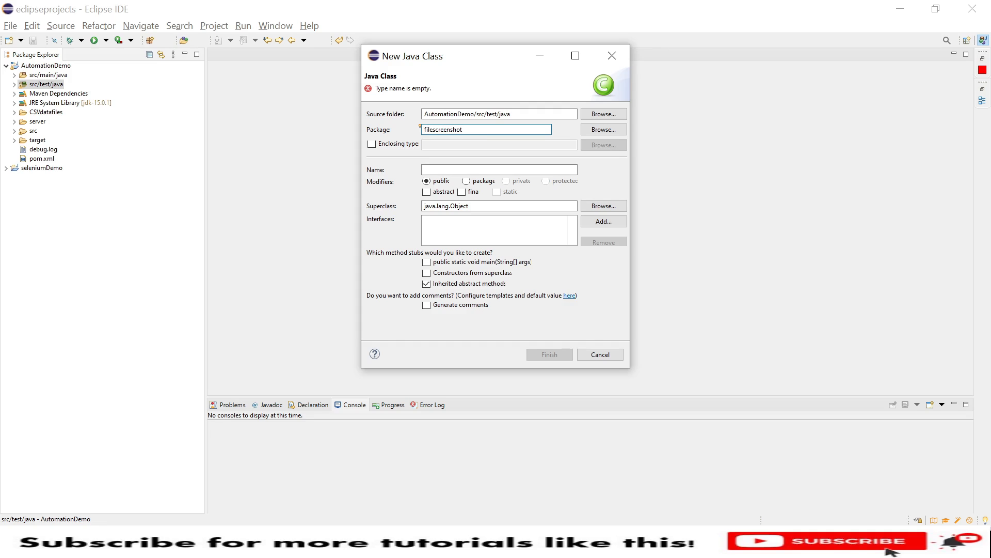
click(498, 169)
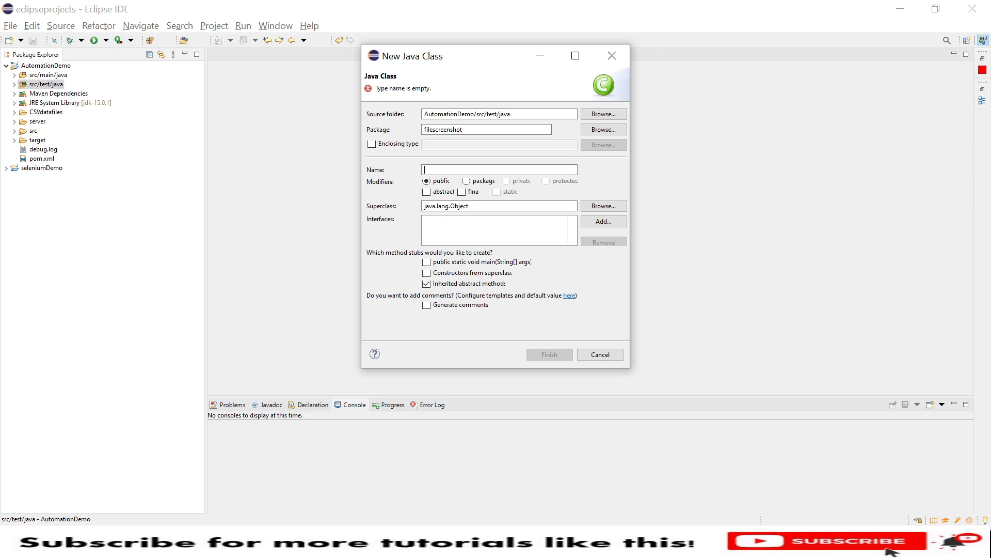
text(takes)
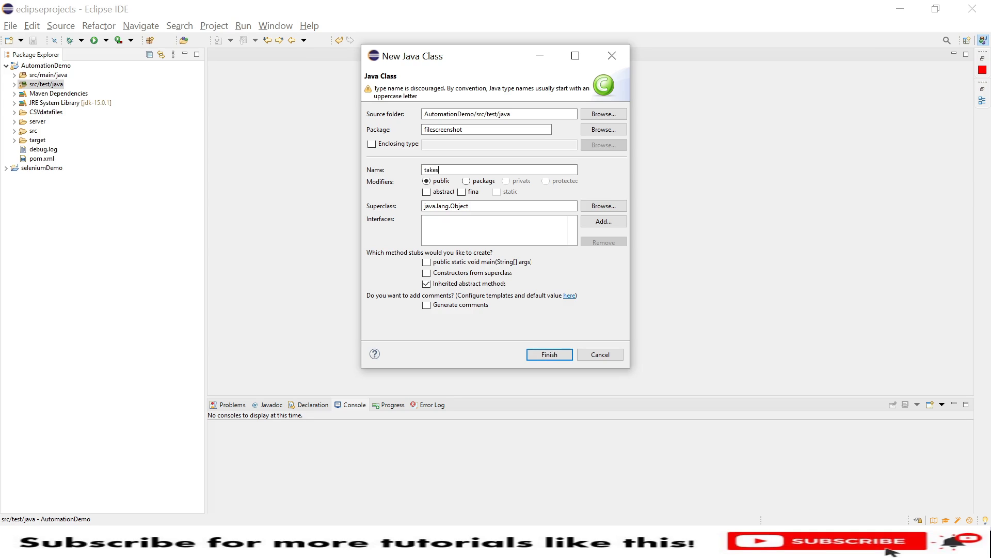
text(screen)
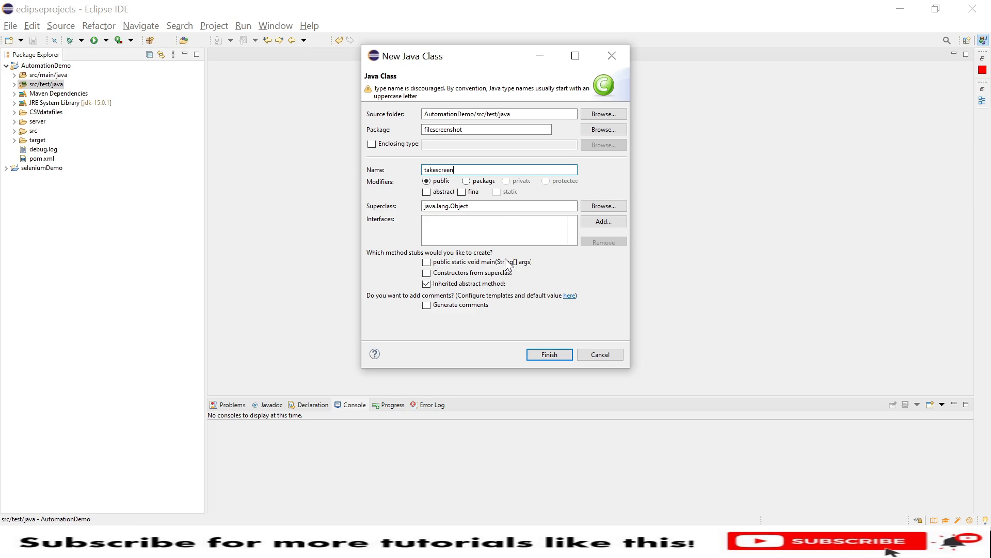
click(427, 262)
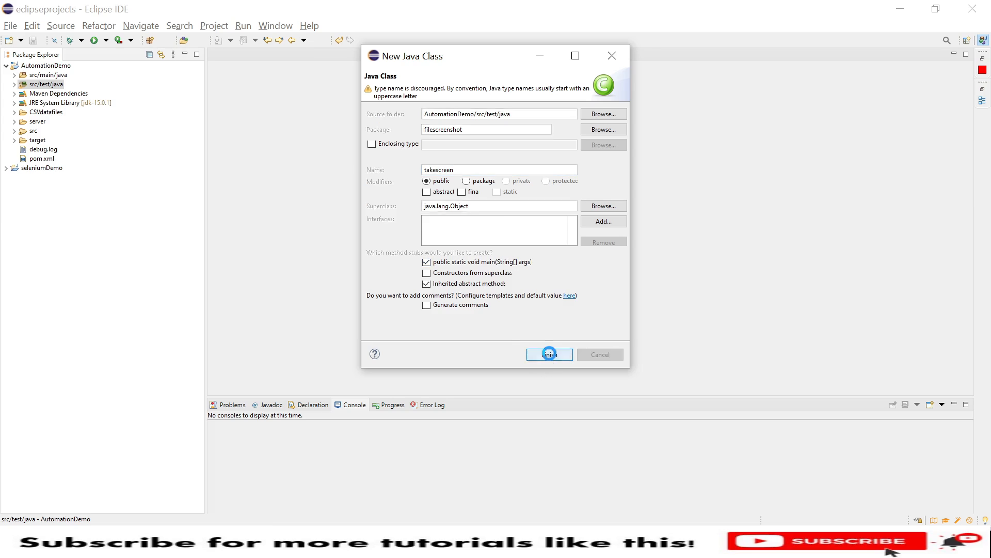
click(549, 354)
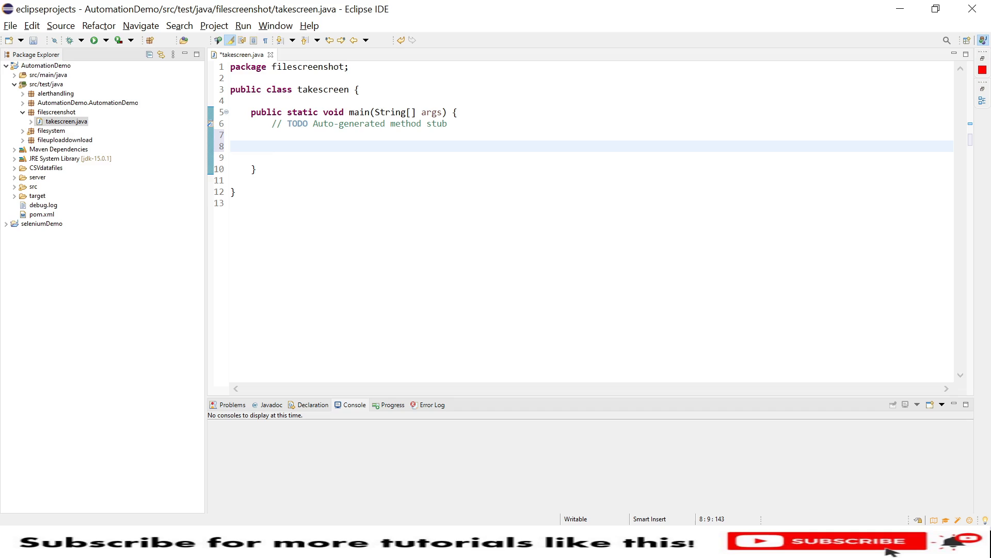
- Add System.setProperty("webdriver.chrome.driver", "") as the first line of main
click(272, 146)
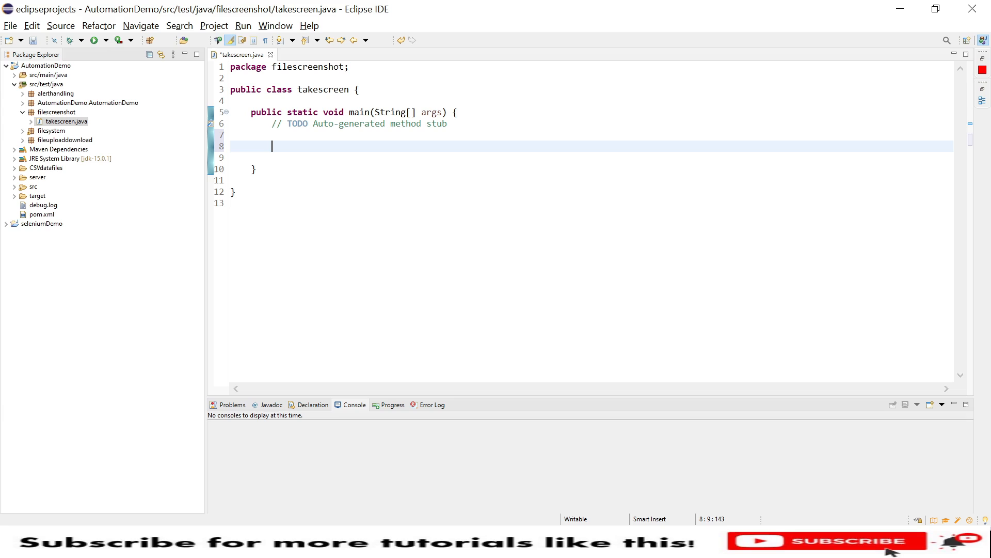
text(Sy)
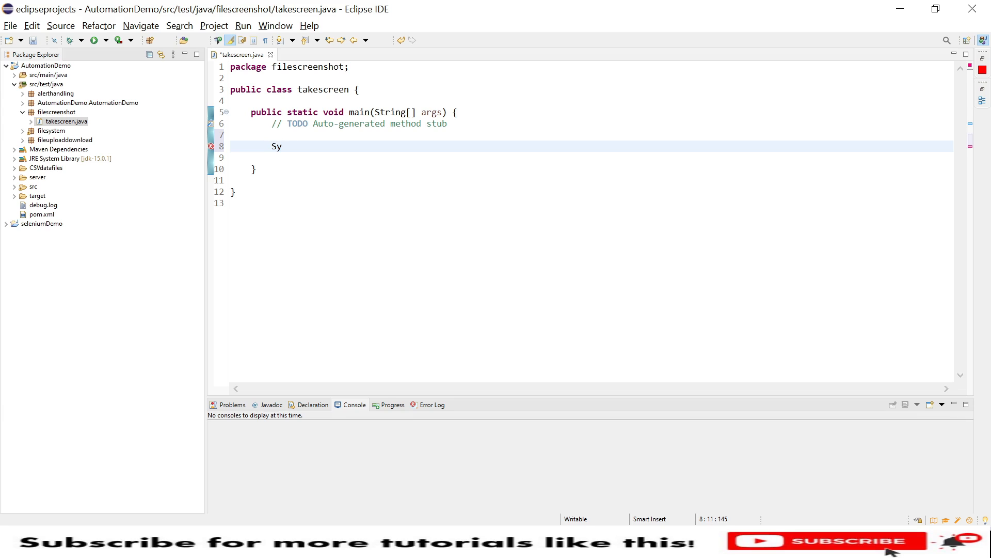
text(stem)
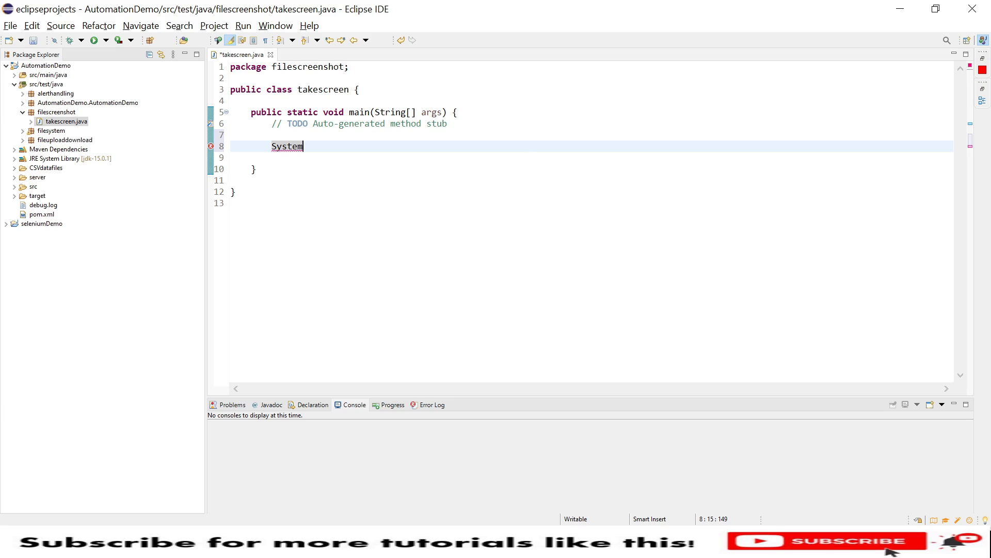
text(.setProperty(key, value)
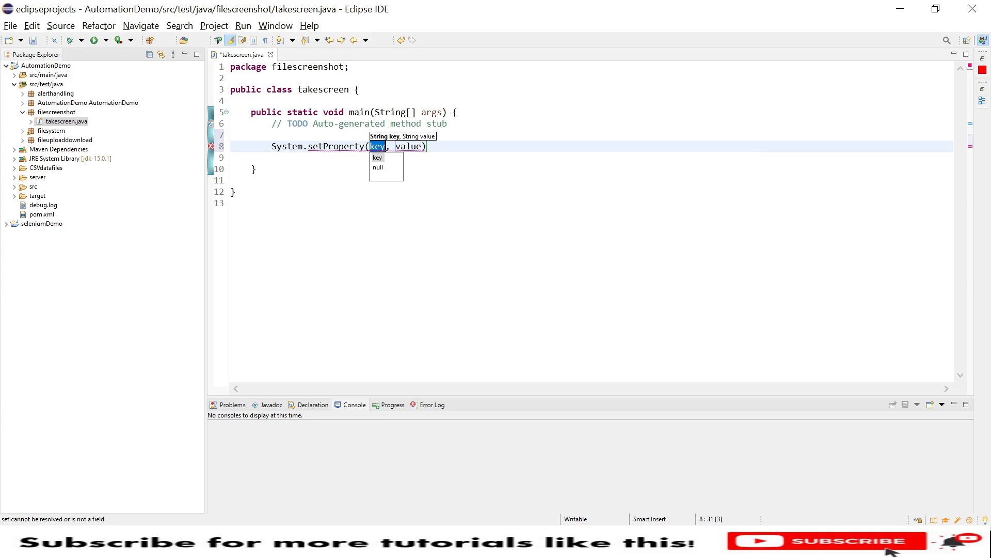
text("w)
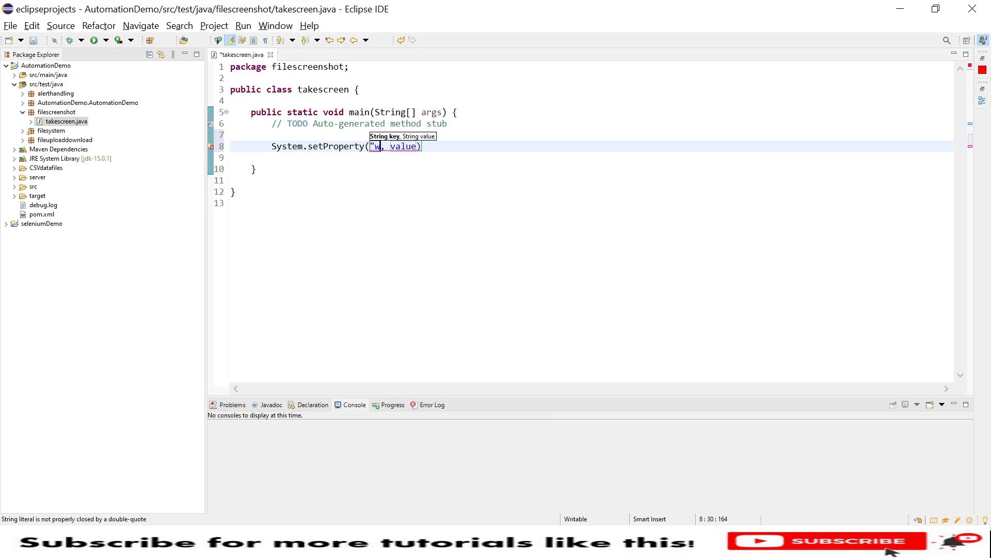
text(ebdriver)
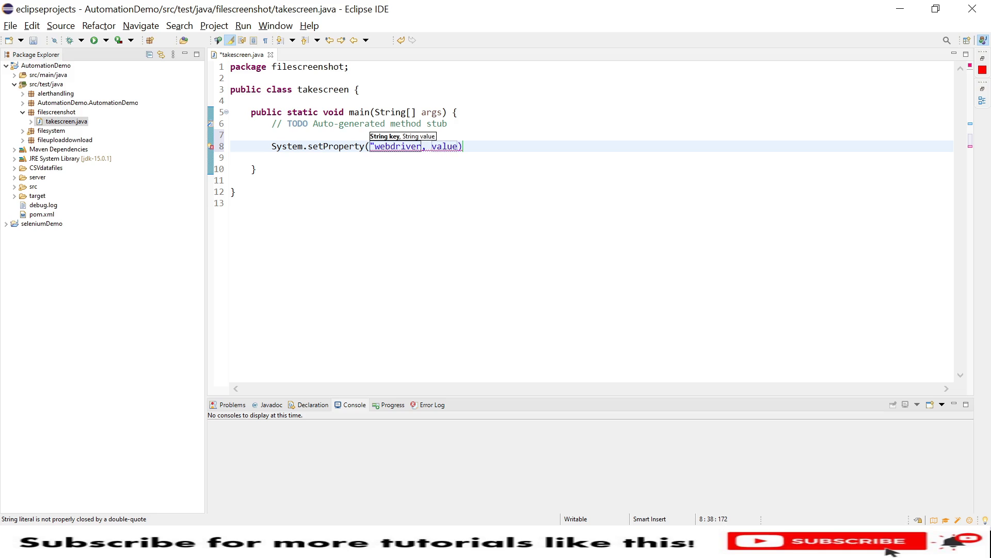
text(.)
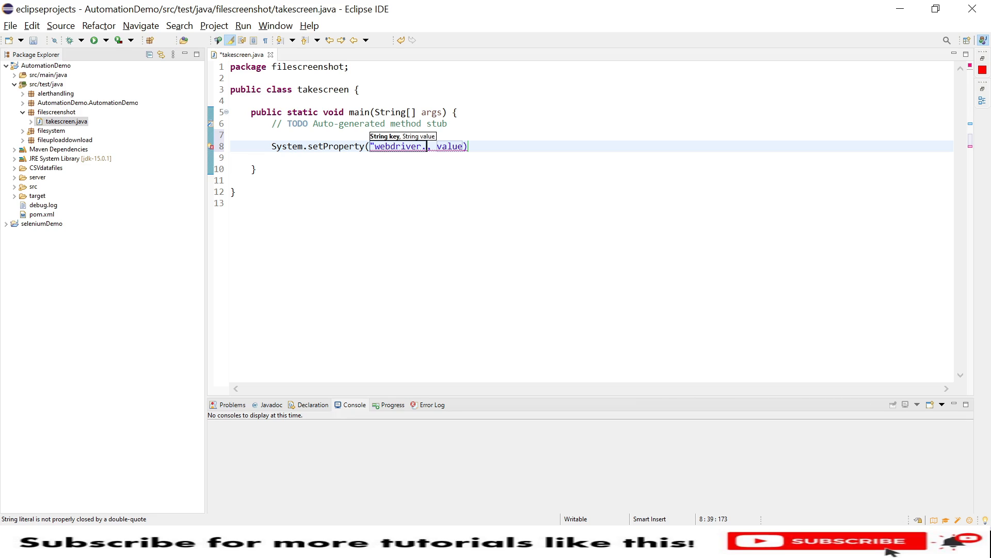
text(chrome)
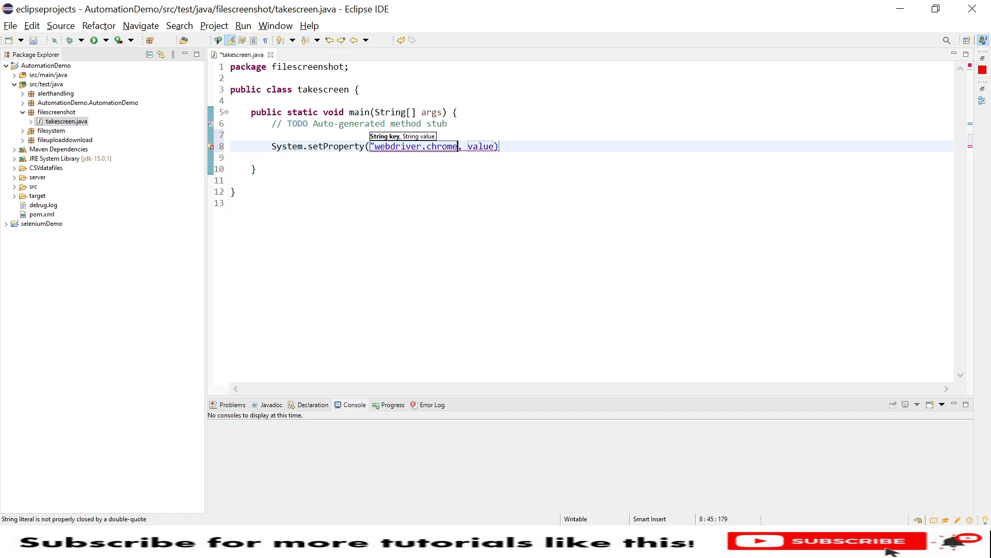
text(")
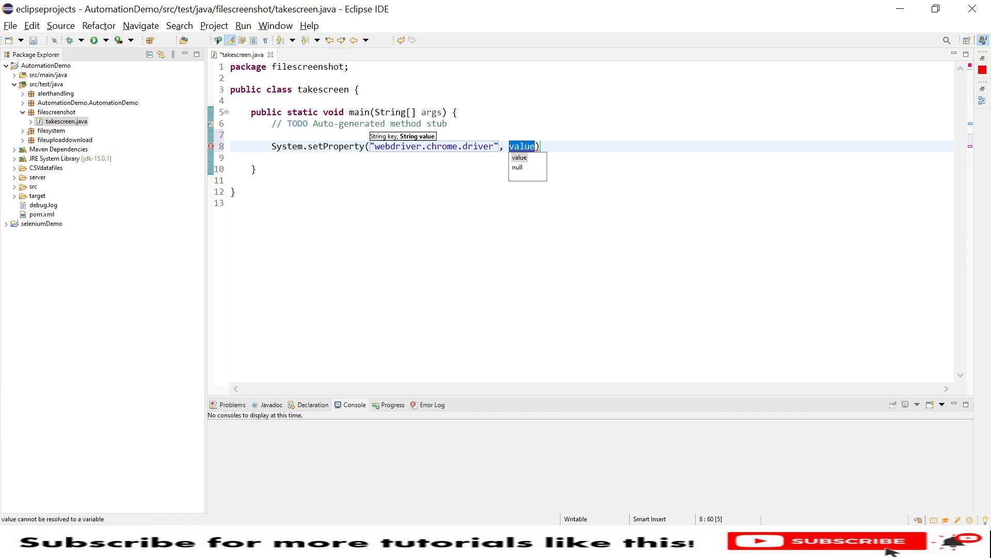
text(")
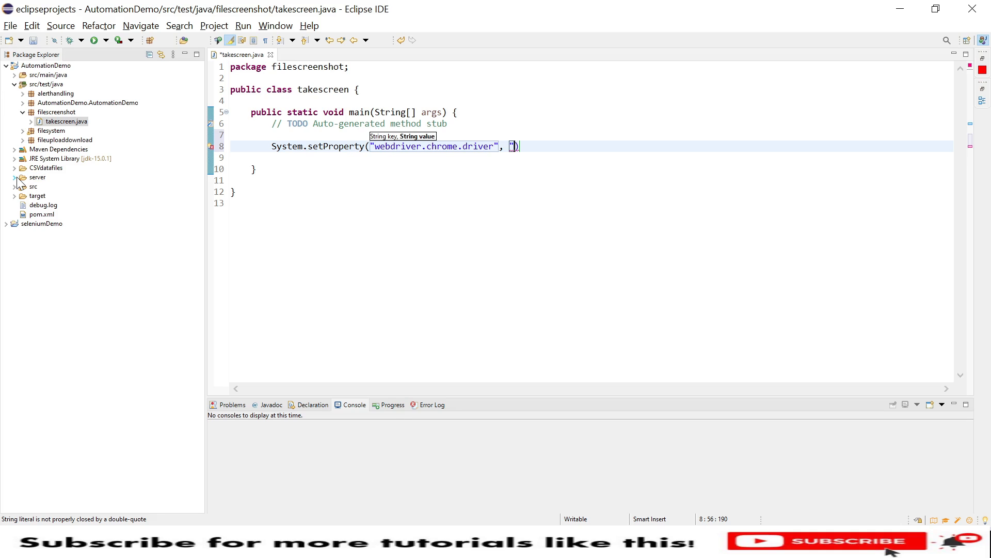
- Check chromedriver.exe in the server folder, then fill in "server\\chromedriver.exe"; as the driver path
click(15, 177)
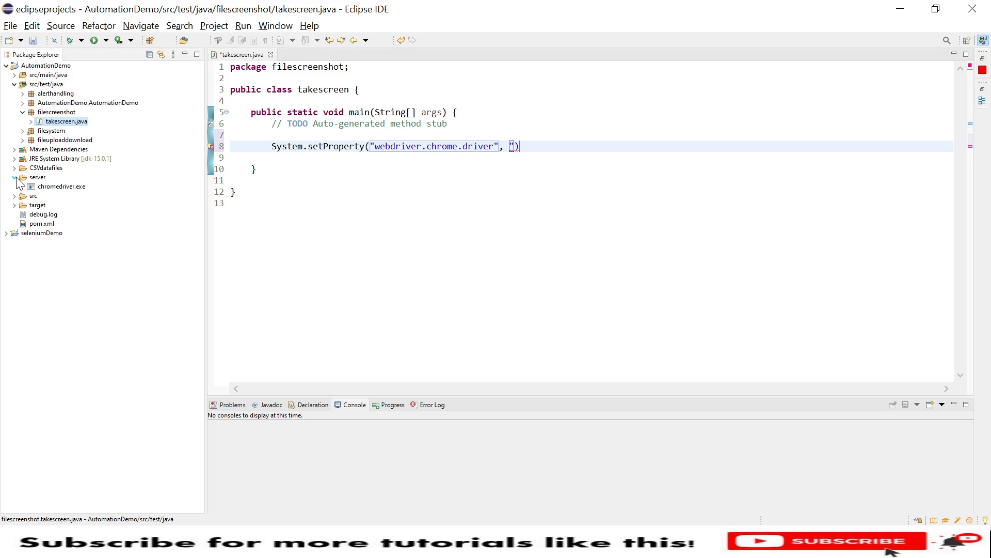
right_click(62, 186)
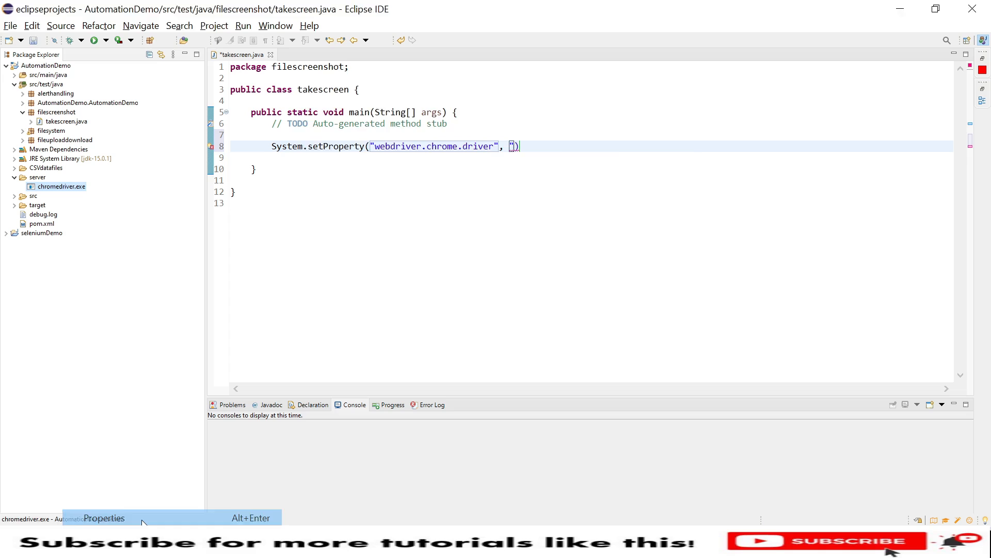
click(103, 518)
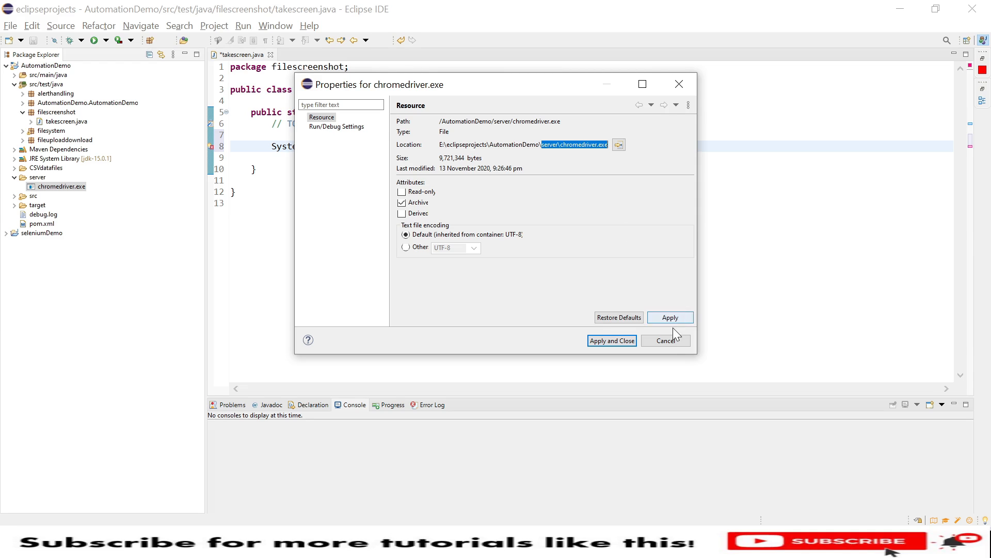
click(665, 340)
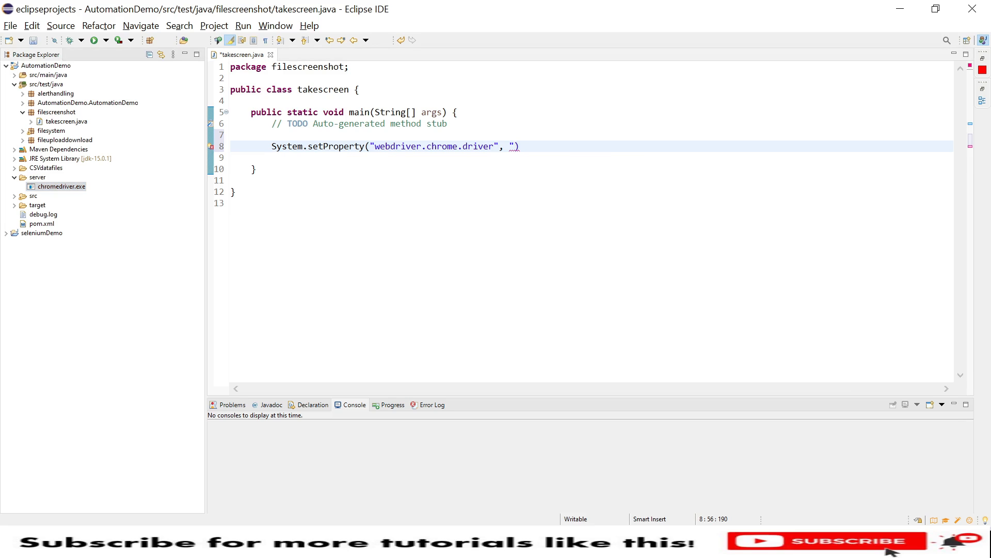
text(server\\chromedriver.exe")
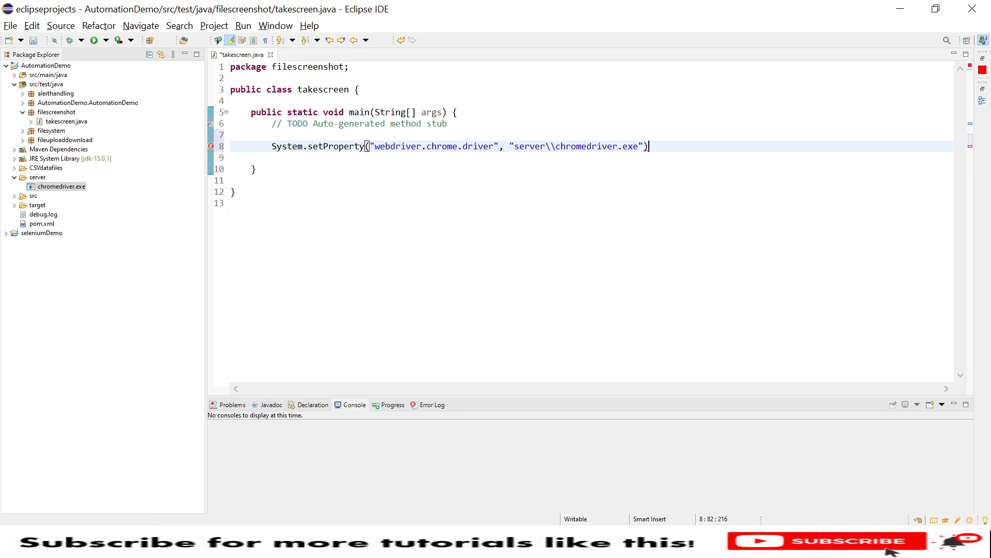
text(;)
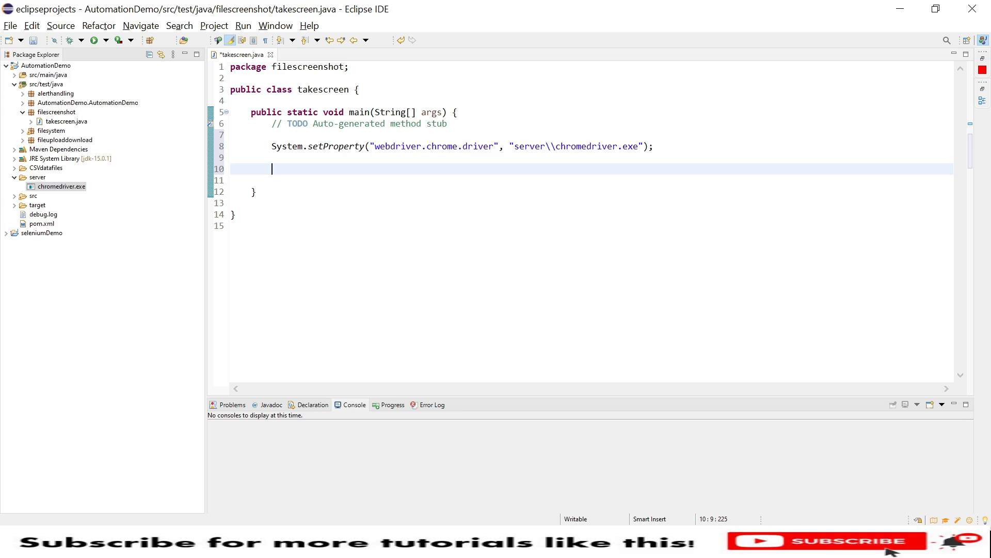
- Add WebDriver driver = new ChromeDriver(); with the WebDriver and ChromeDriver imports
text(webd)
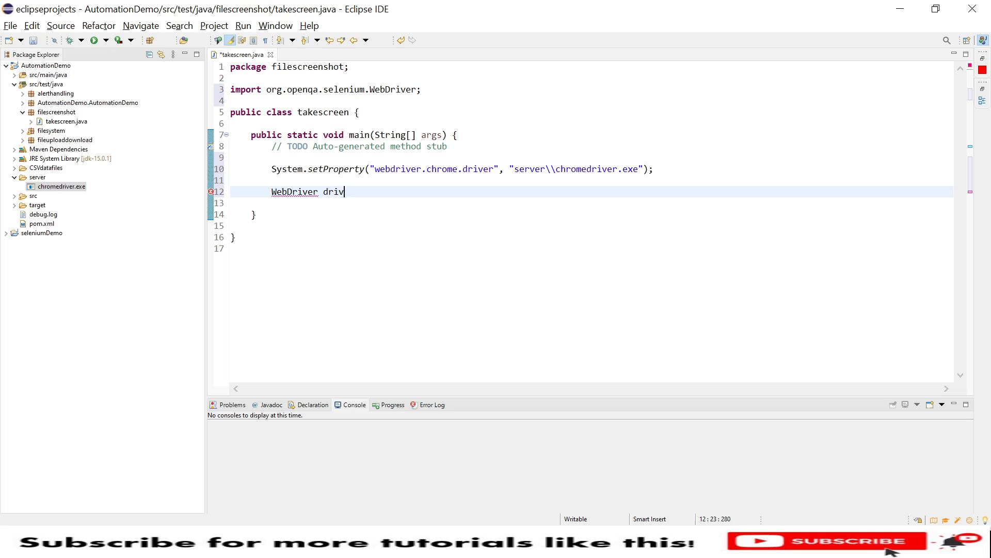
text(er =)
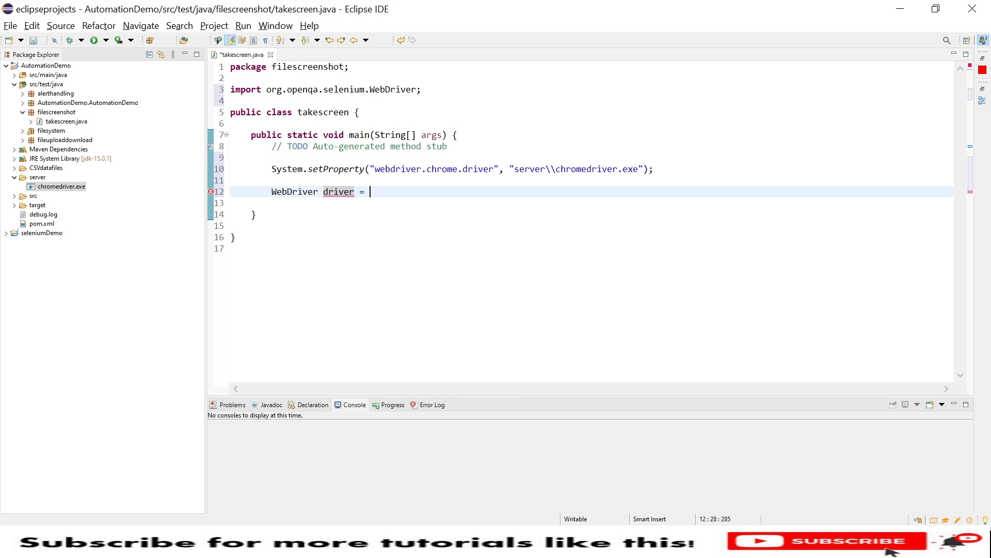
text(new chromeDriver();)
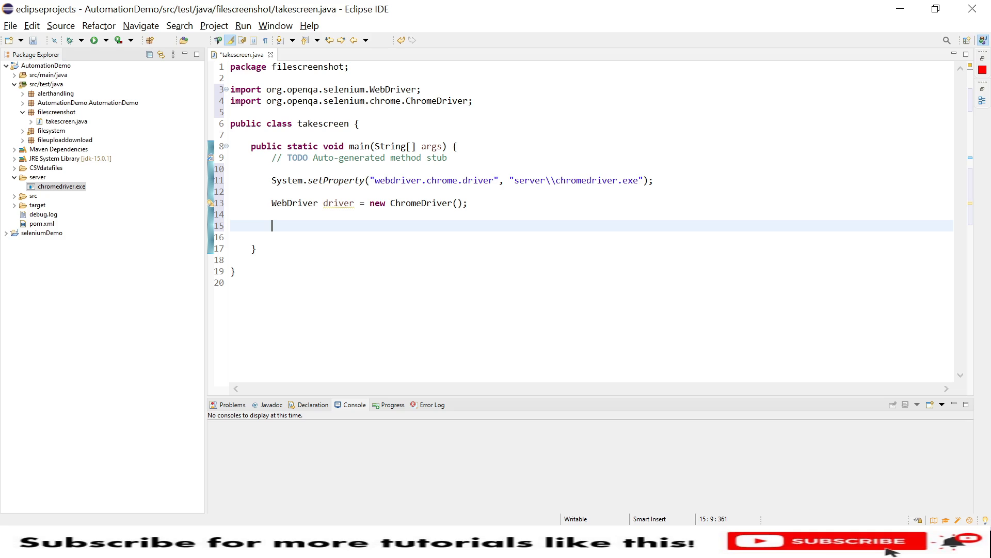
text(driver.get(url);)
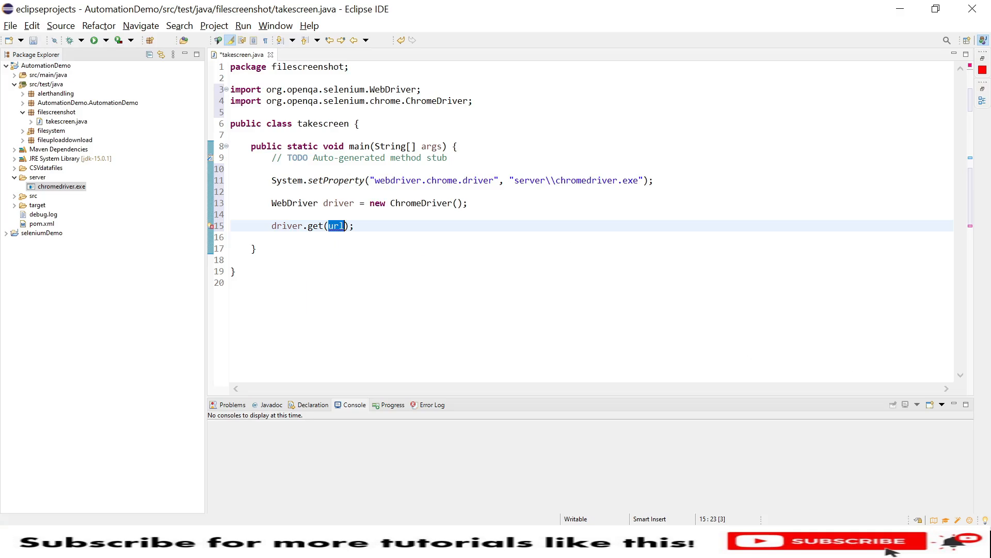
text("https://www.facebook.com/")
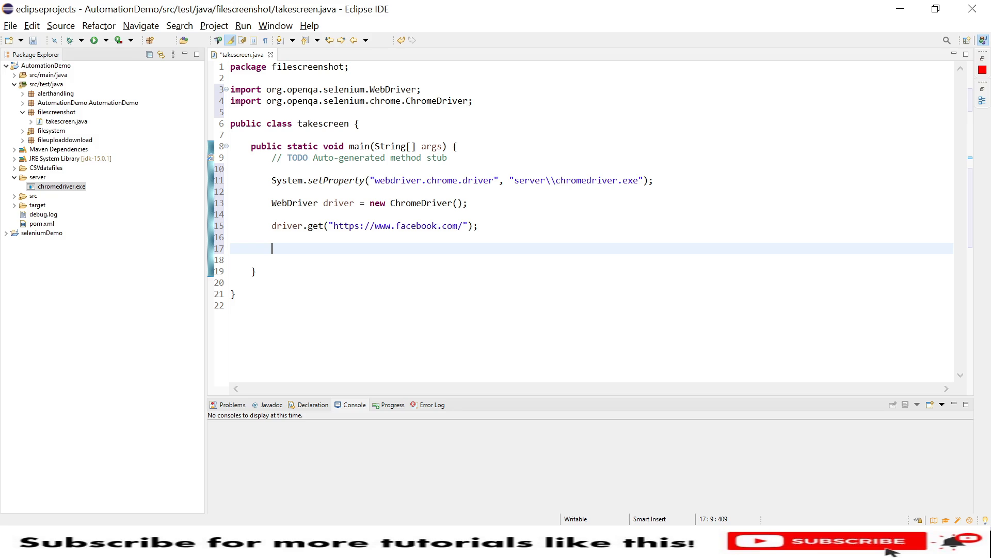
- Add driver.manage().window().maximize(); below the Facebook navigation line
text(d)
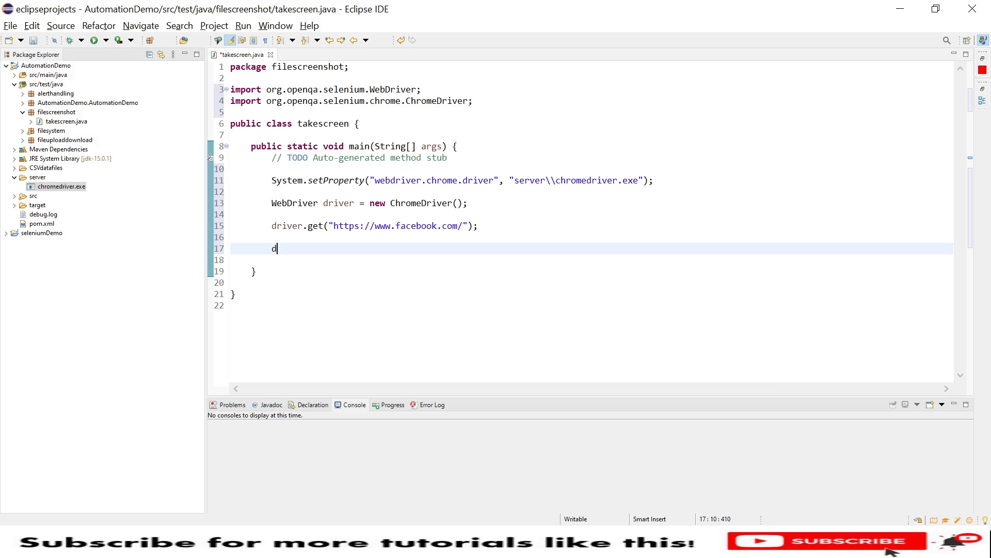
text(river.)
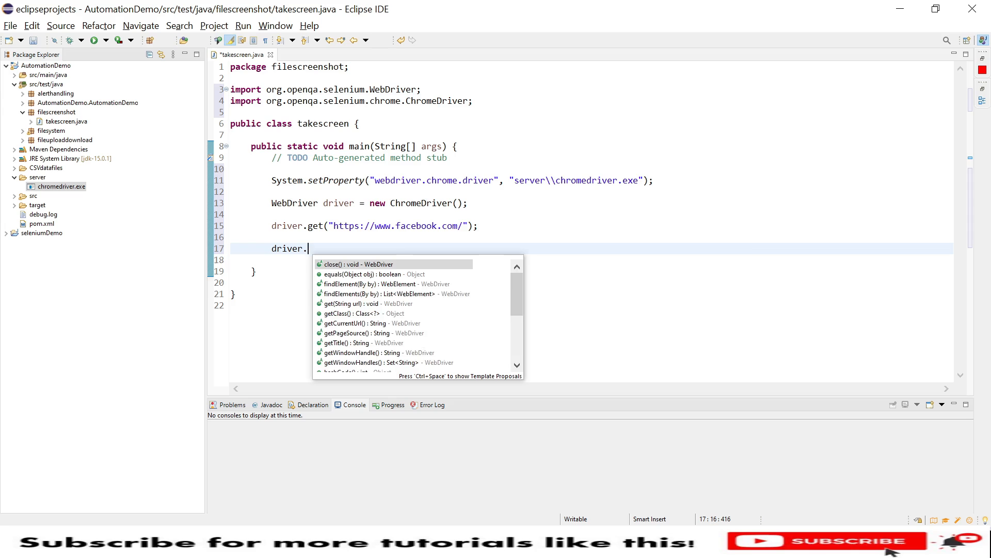
text(manage().w)
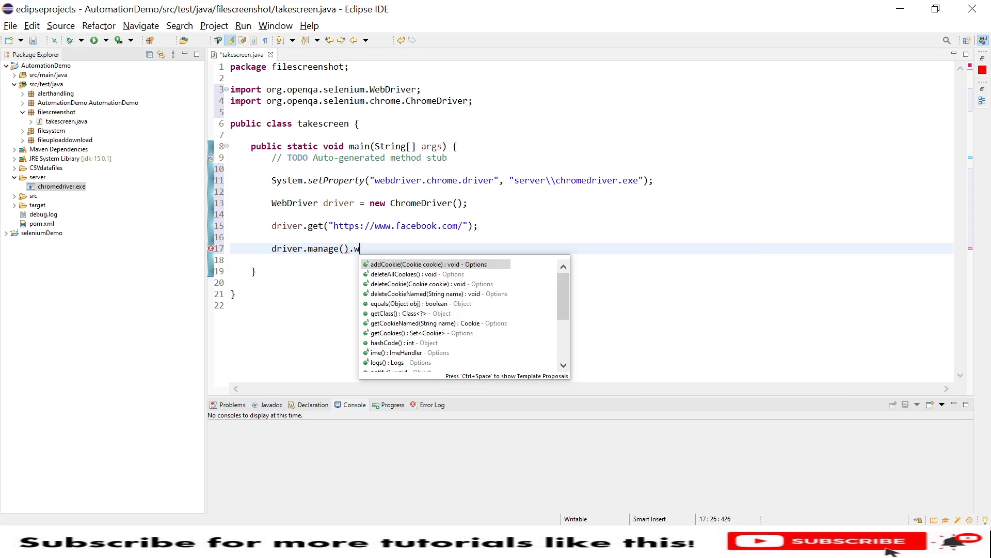
text(indow().maximize();)
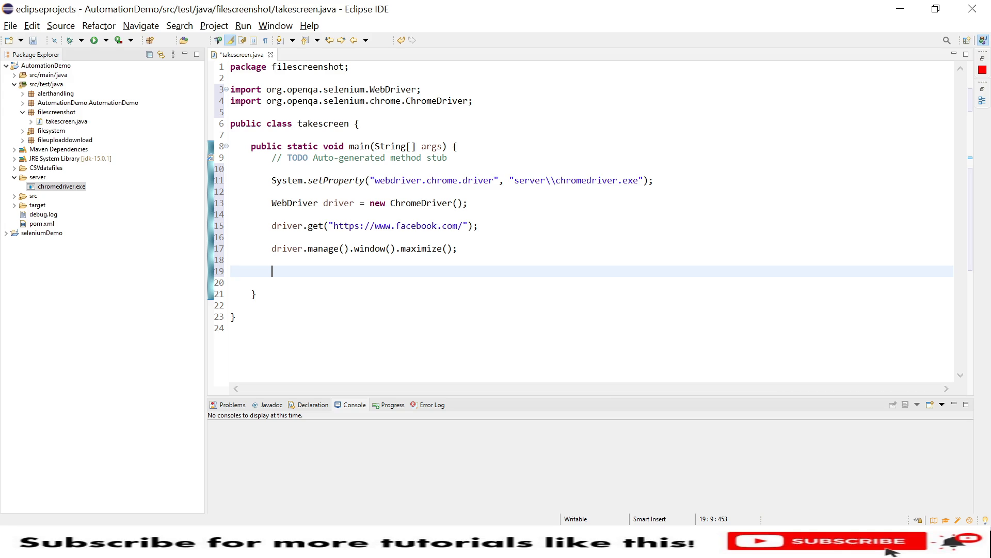
- Declare File screenshot =, importing java.io.File
text(File)
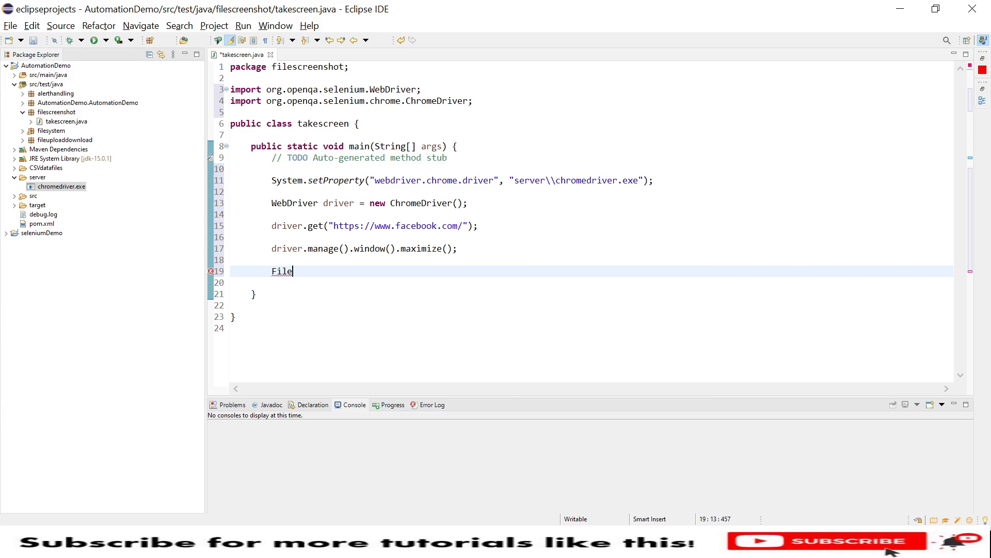
key(Ctrl+Shift+o)
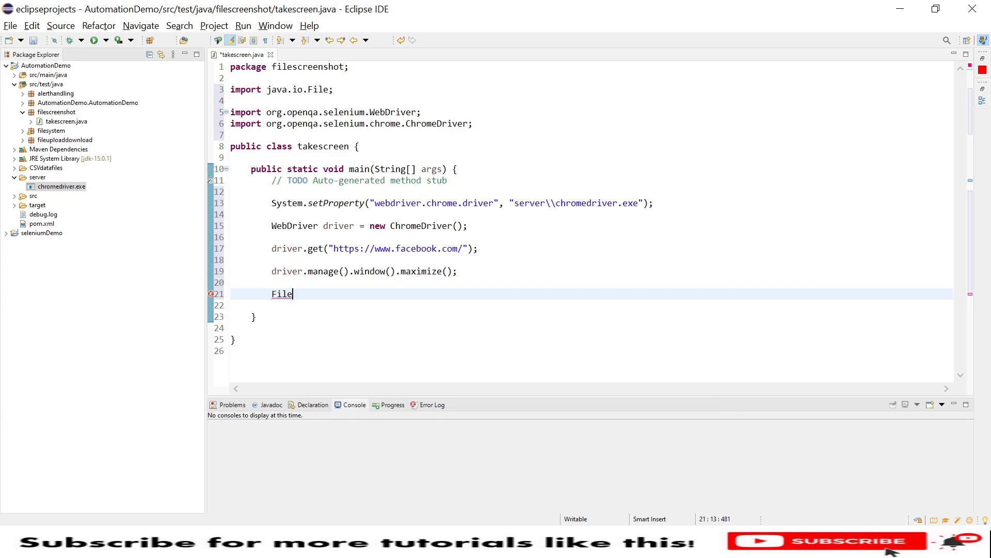
text(sc)
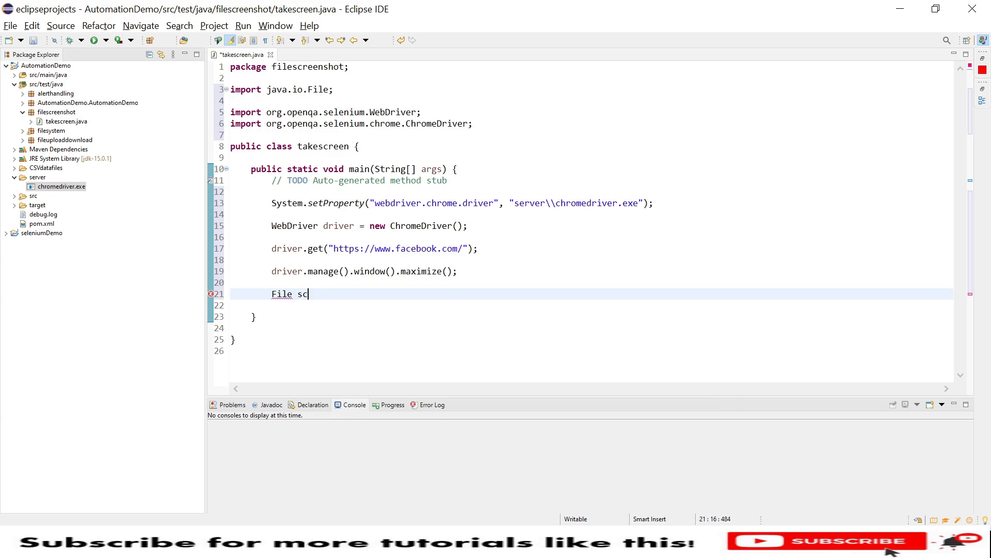
text(reensh)
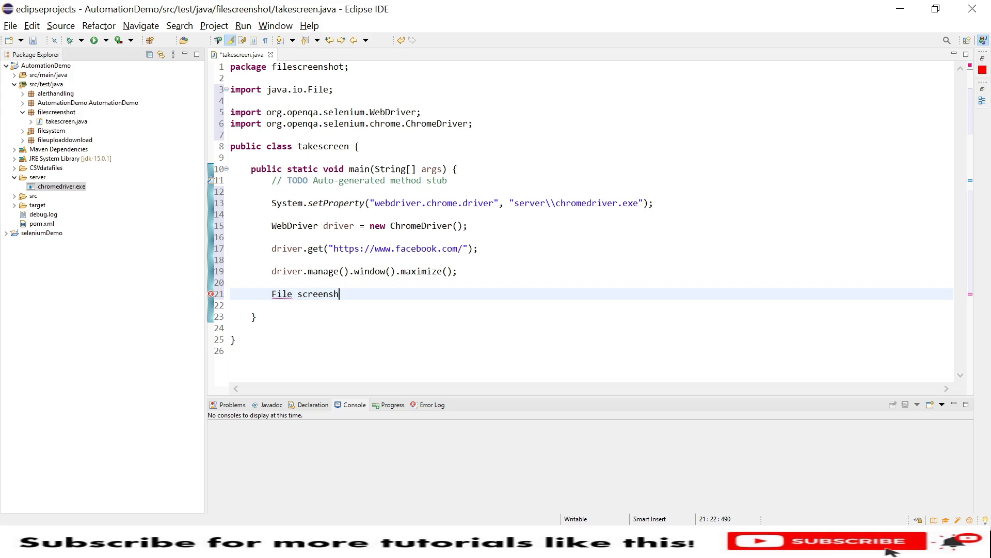
text(ot=)
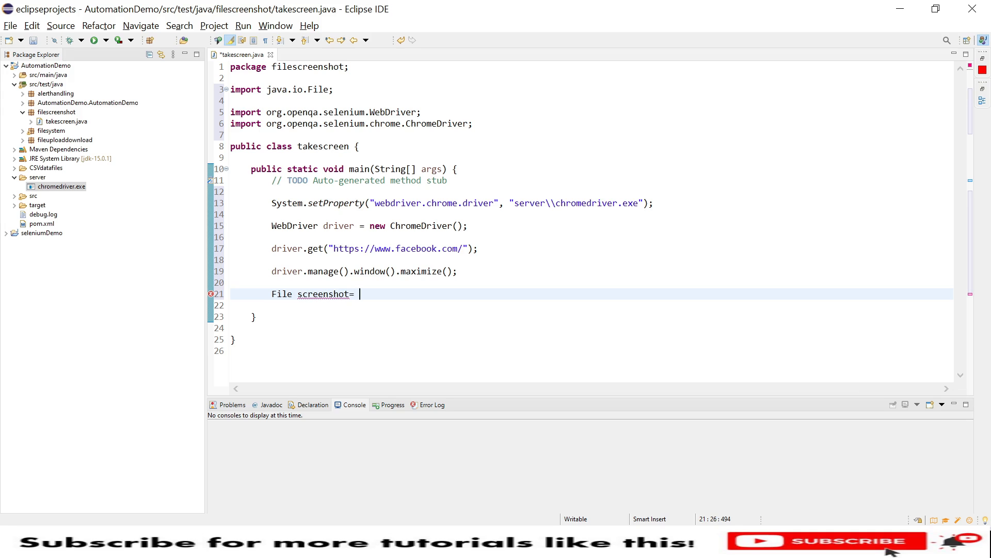
text(())
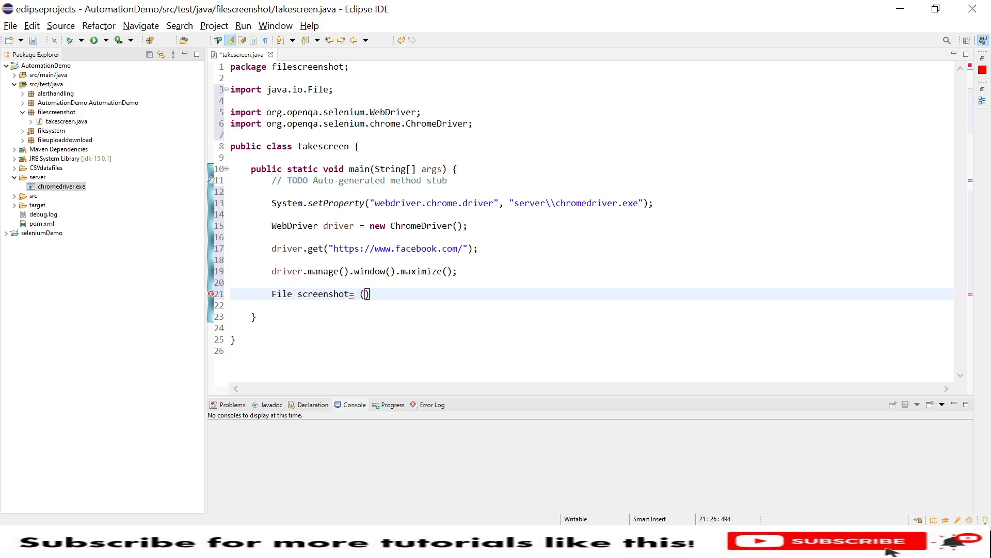
text(()
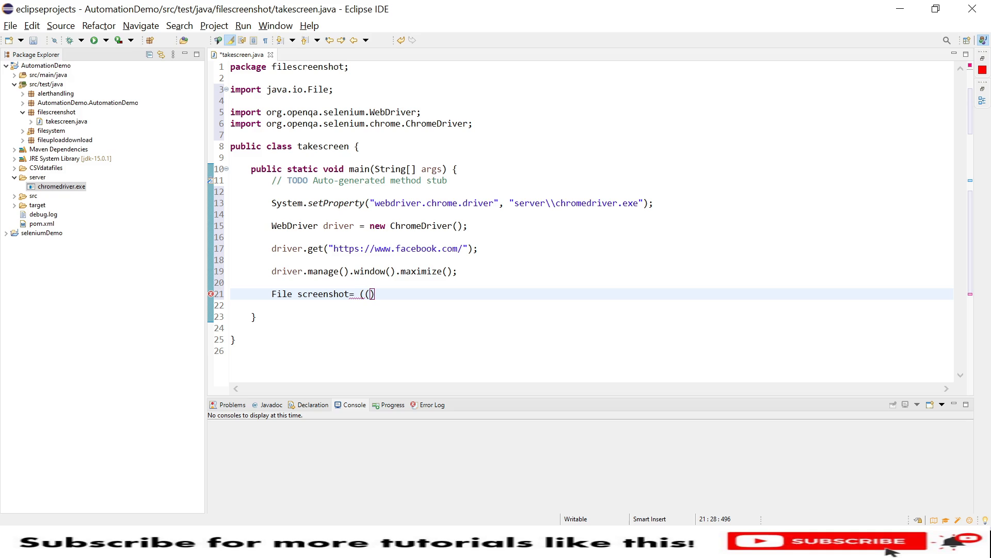
- Assign ((TakesScreenshot) driver).getScreenshotAs(OutputType.FILE); with OutputType imported
text(tak)
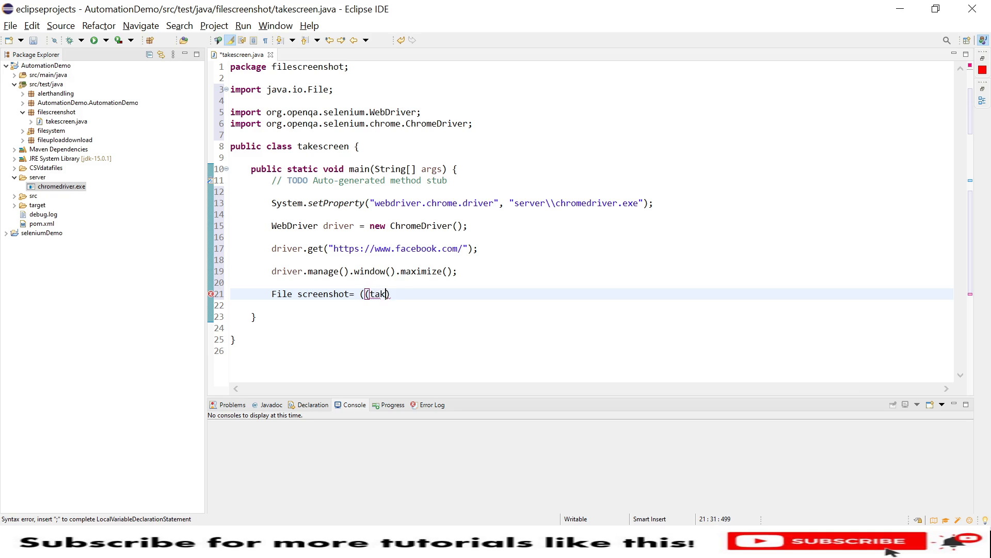
text(essc)
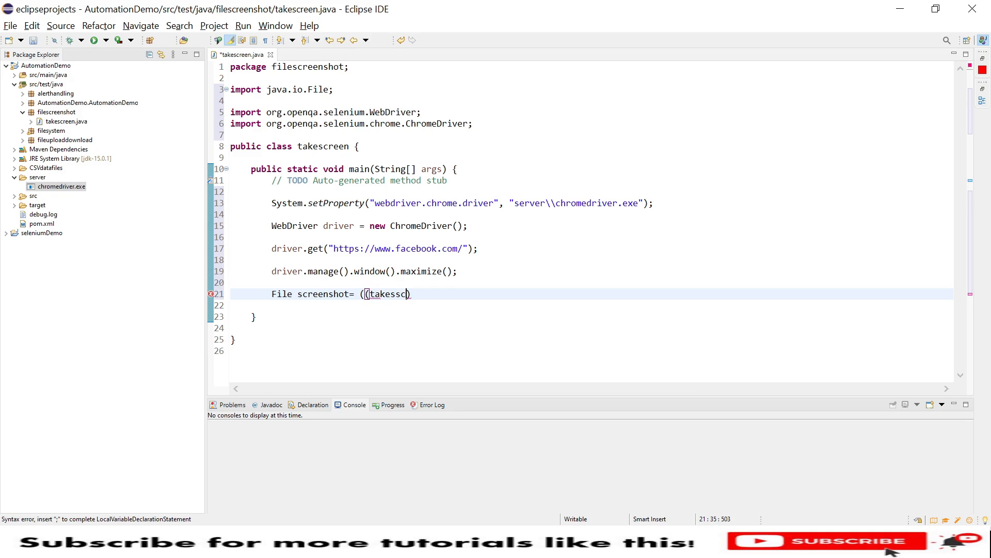
text(TakesScreenshot)
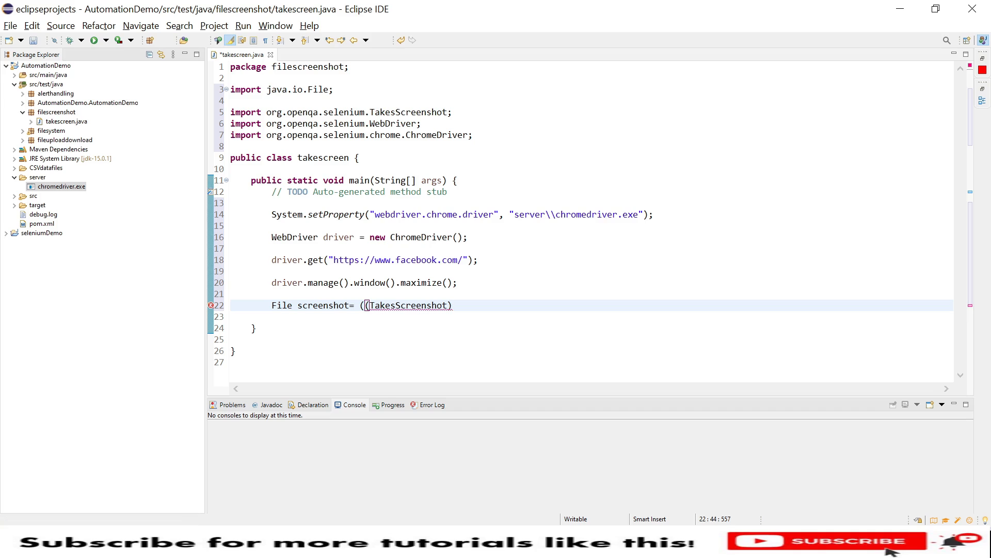
text(driver)
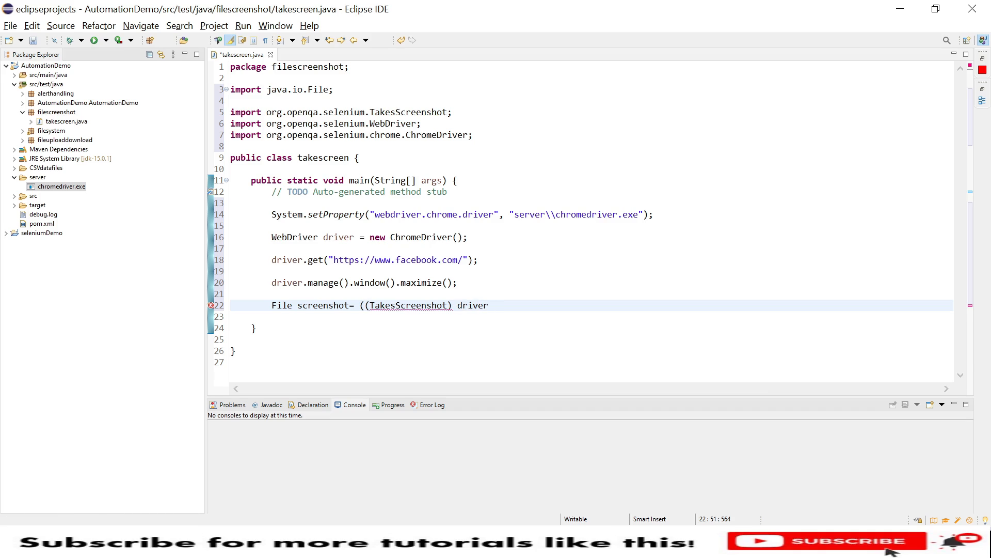
text())
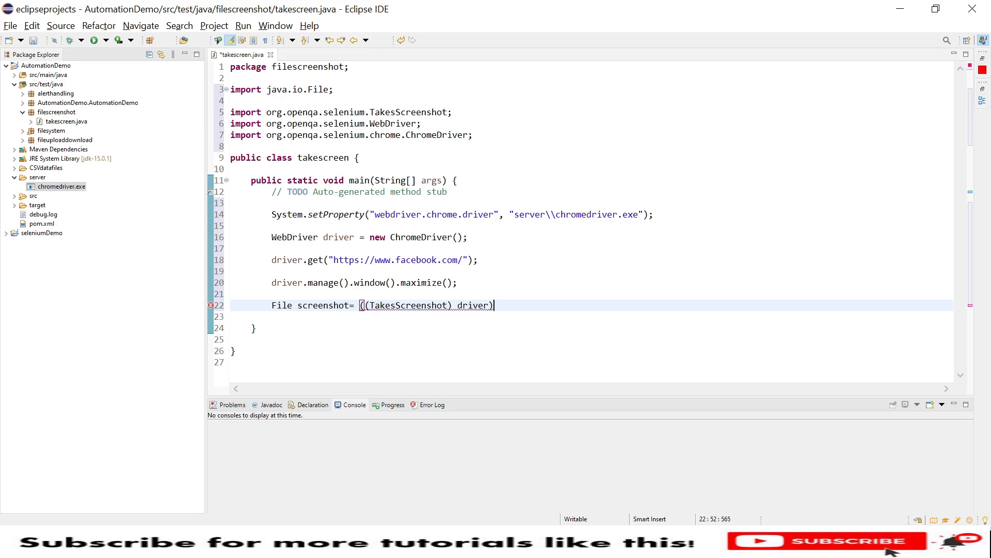
text(.)
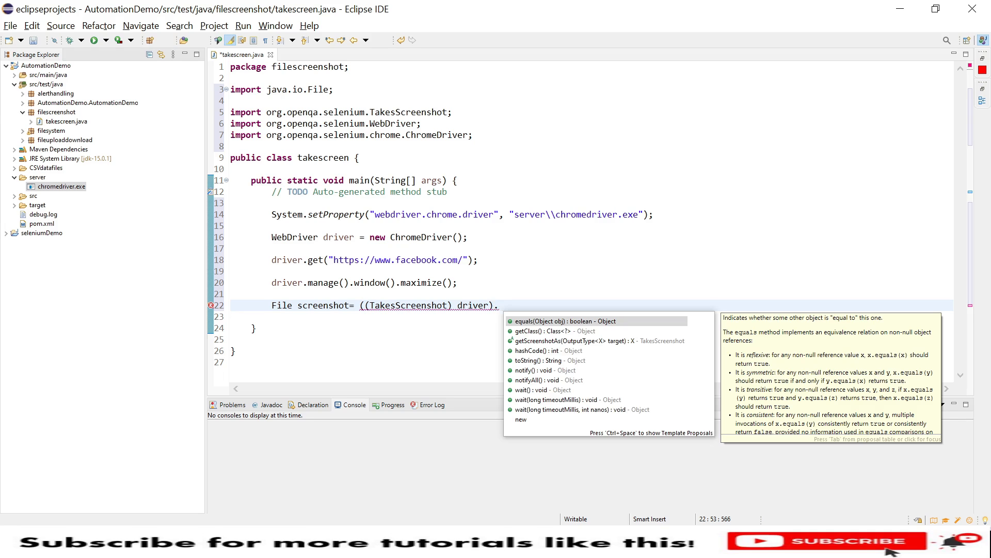
text(getScreenshotAs(o)
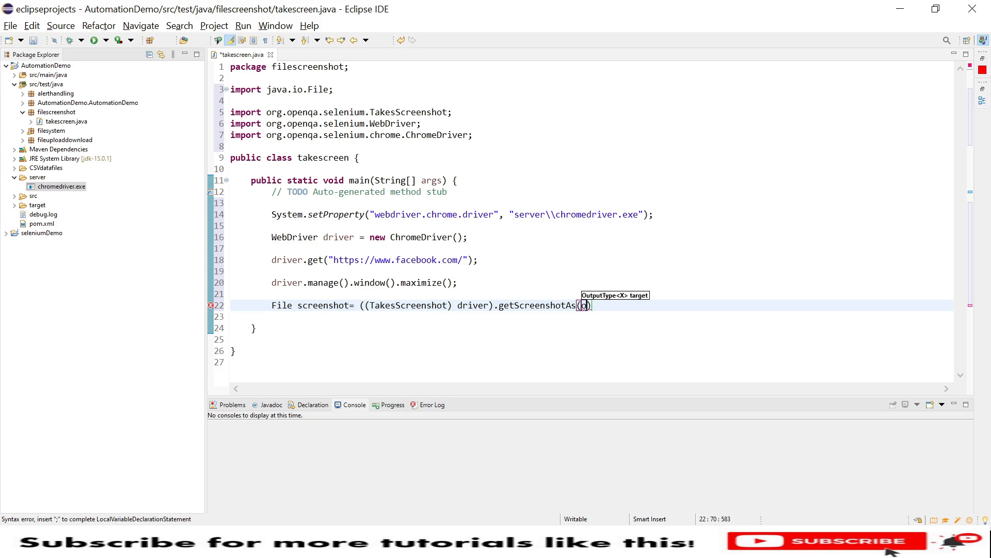
text(utputType<X>)
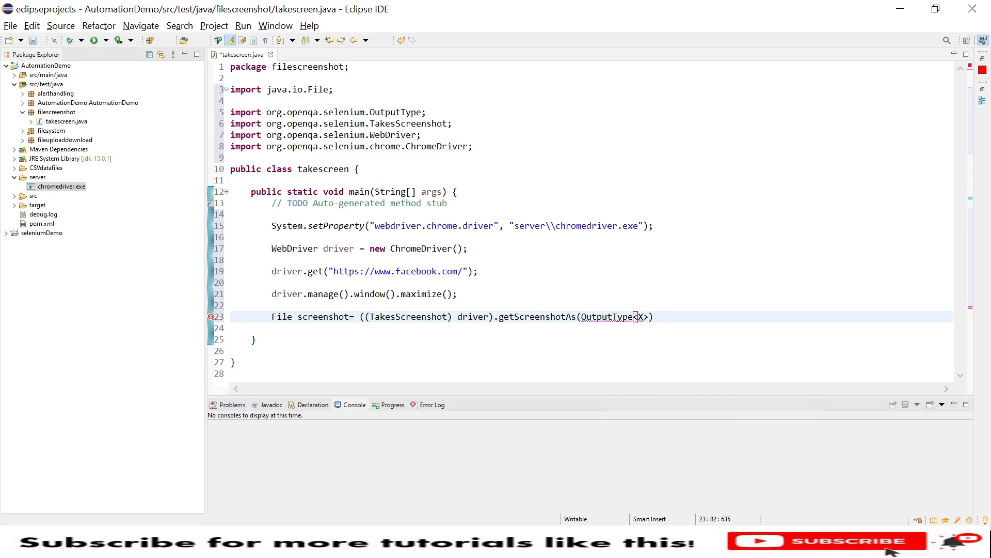
text(.FILE)
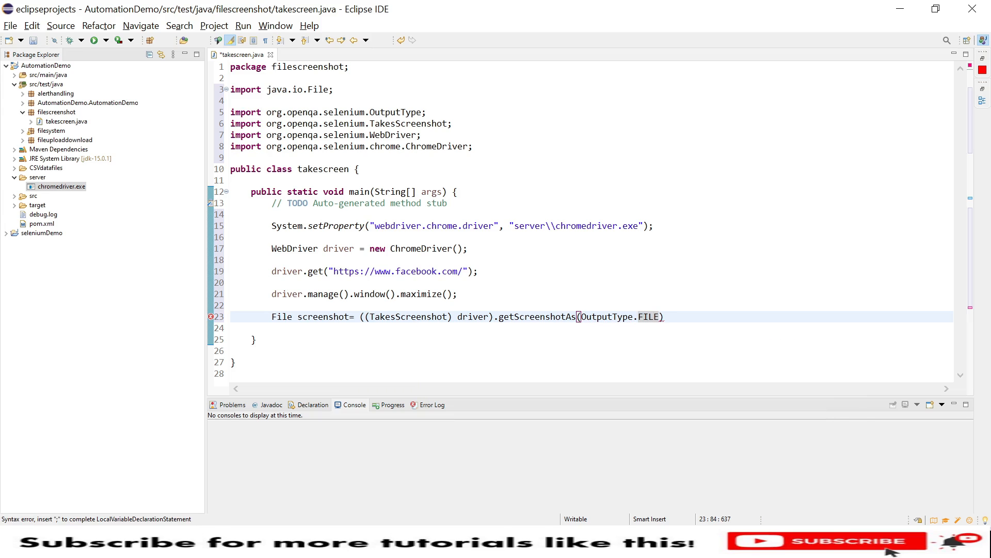
text(;)
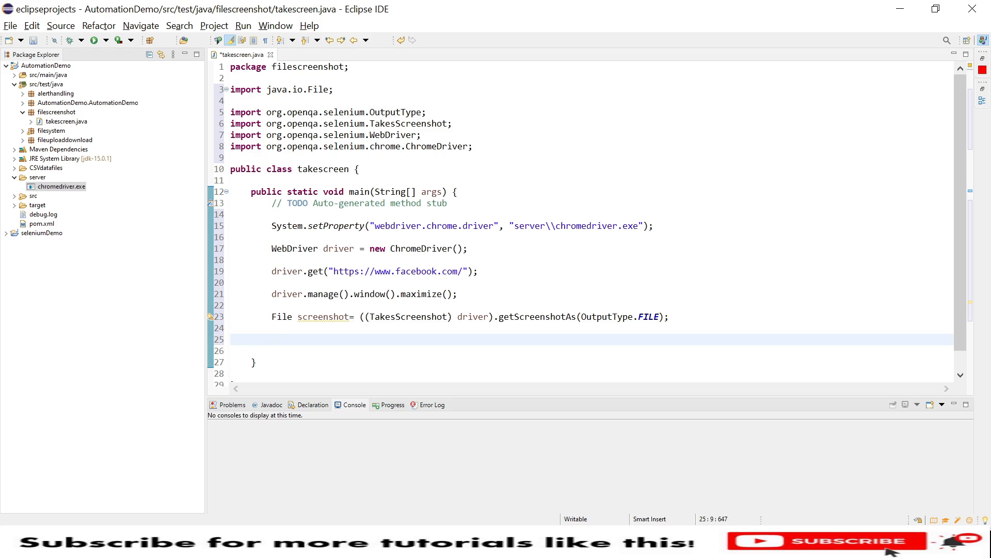
- Begin a statement under the screenshot line and look up the commons-io page on mvnrepository
click(271, 339)
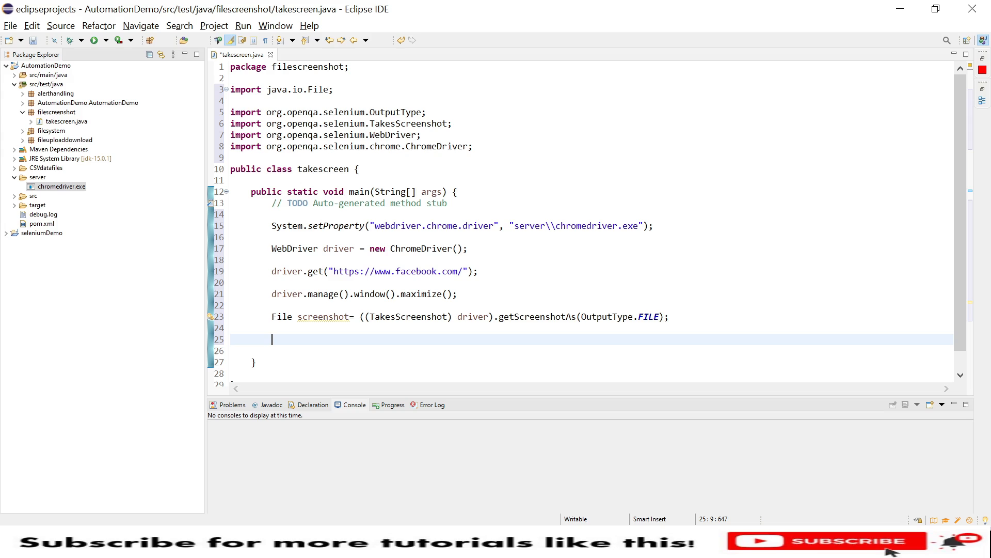
text(fi)
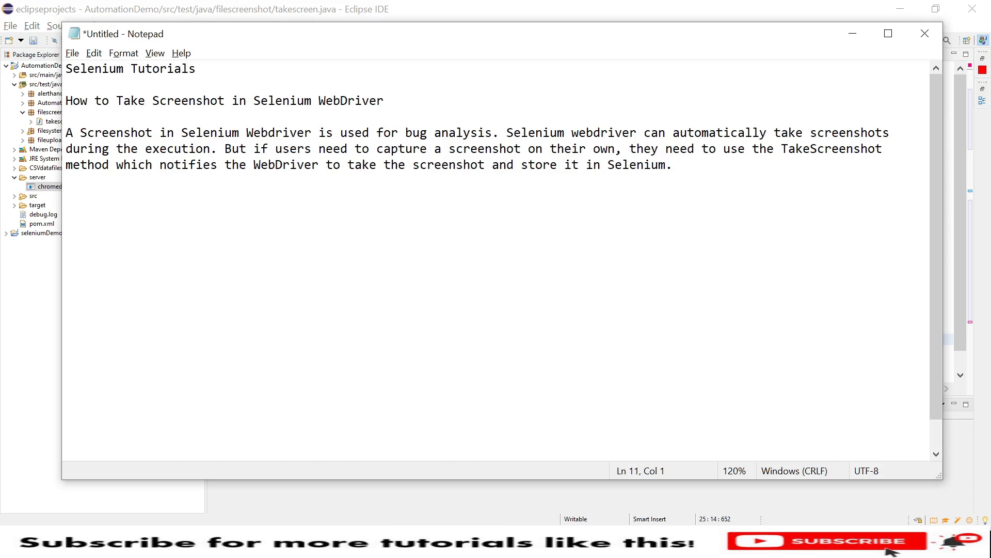
text(https://mvnrepository.com/artifact/commons-io/commons-io)
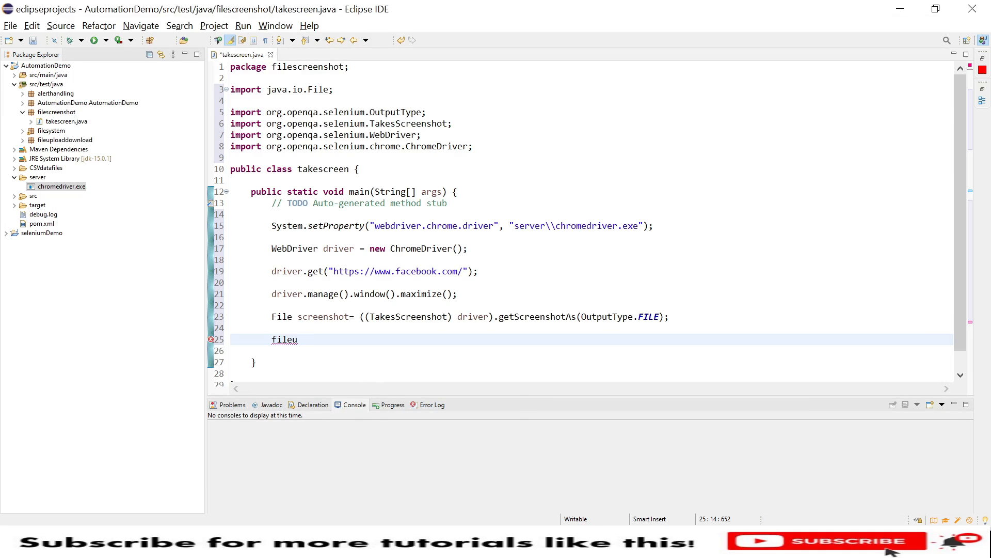
- Write FileUtils.copyFile(screenshot, new File("")); with FileUtils imported
key(Ctrl+space)
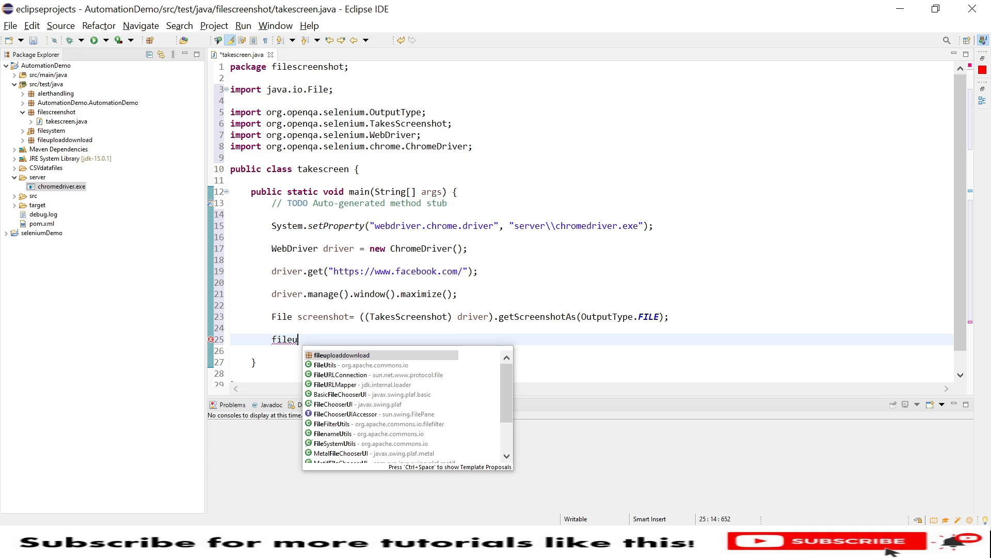
click(325, 366)
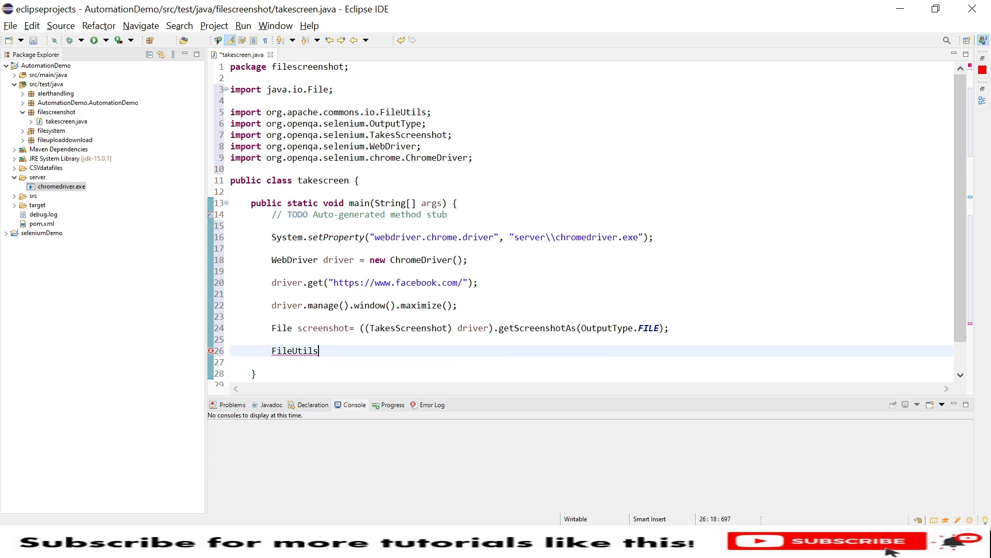
text(.)
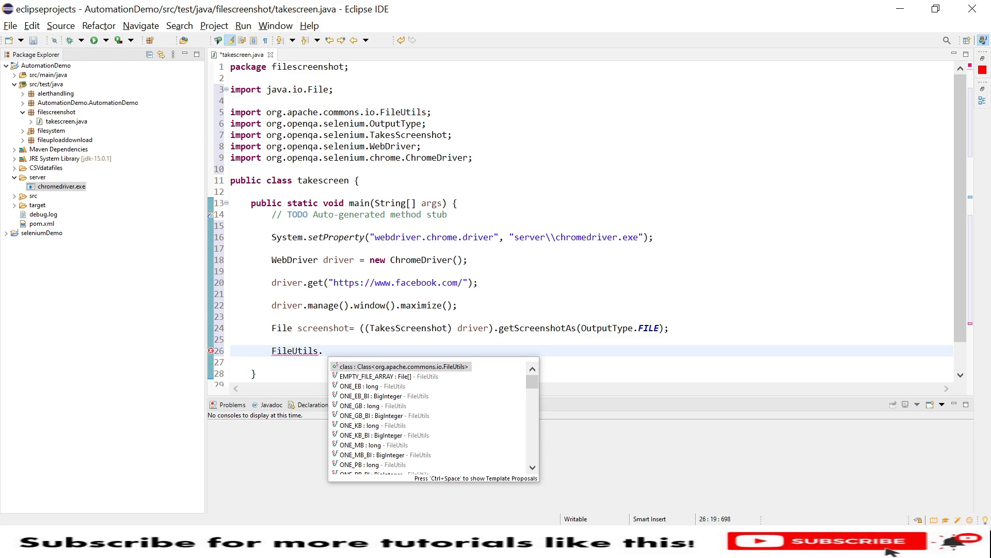
text(copf)
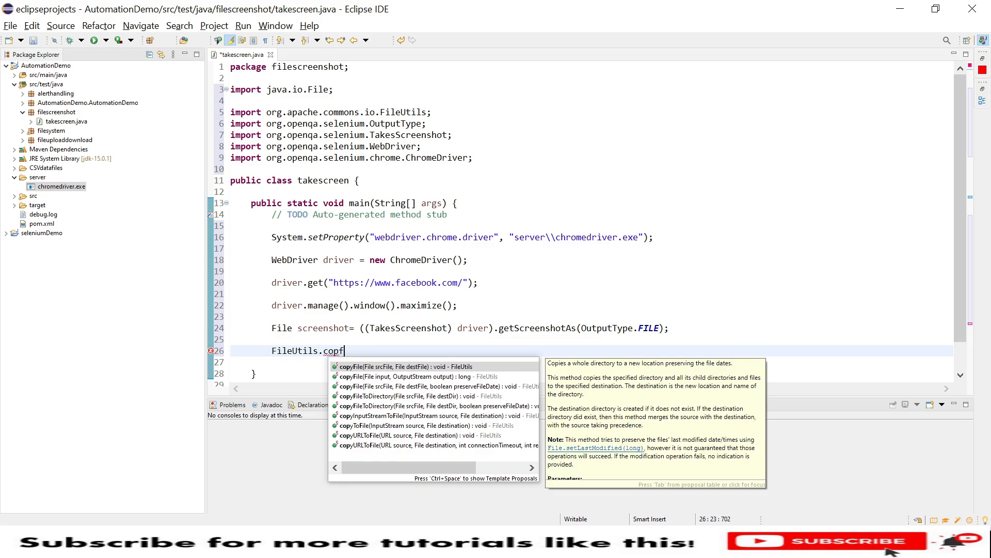
text(ile(screenshot, new );)
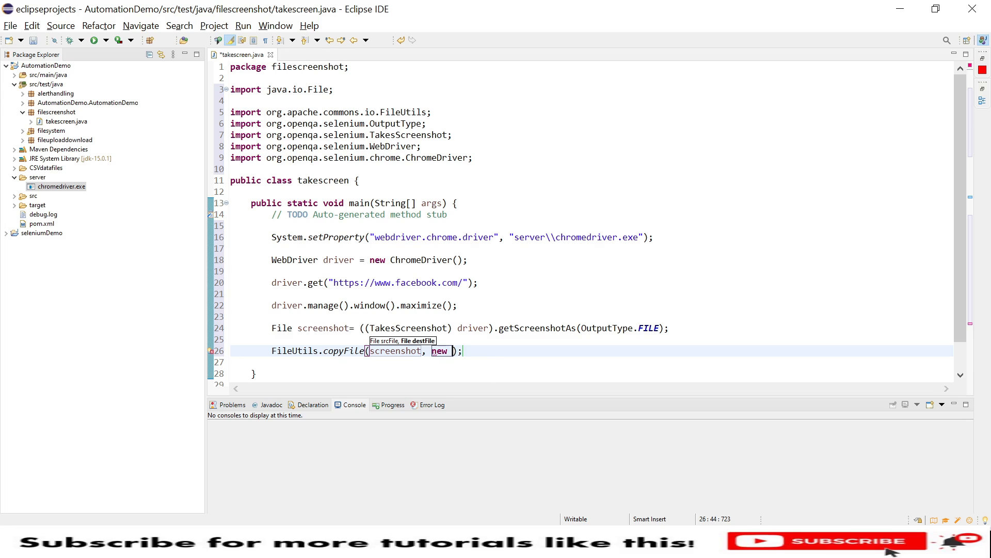
text(file)
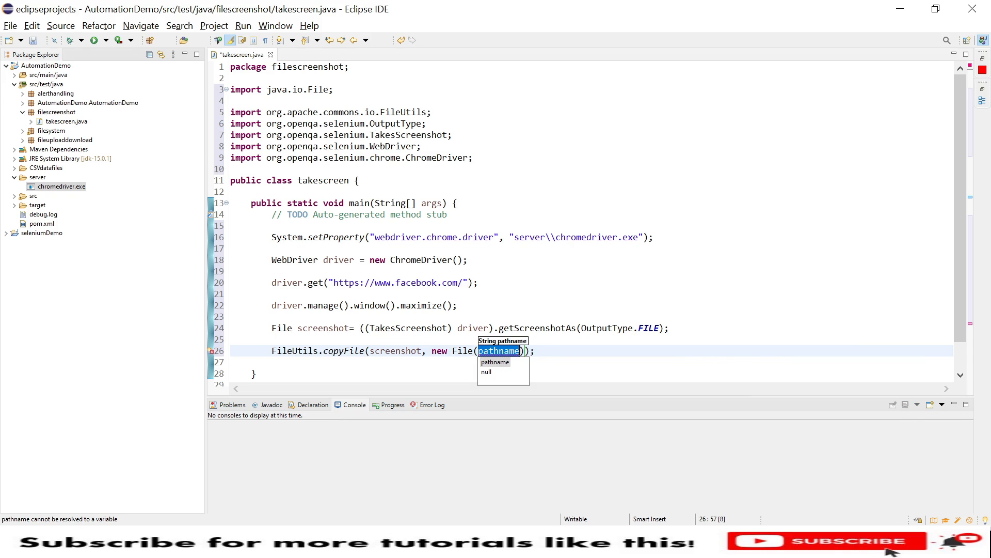
text(")
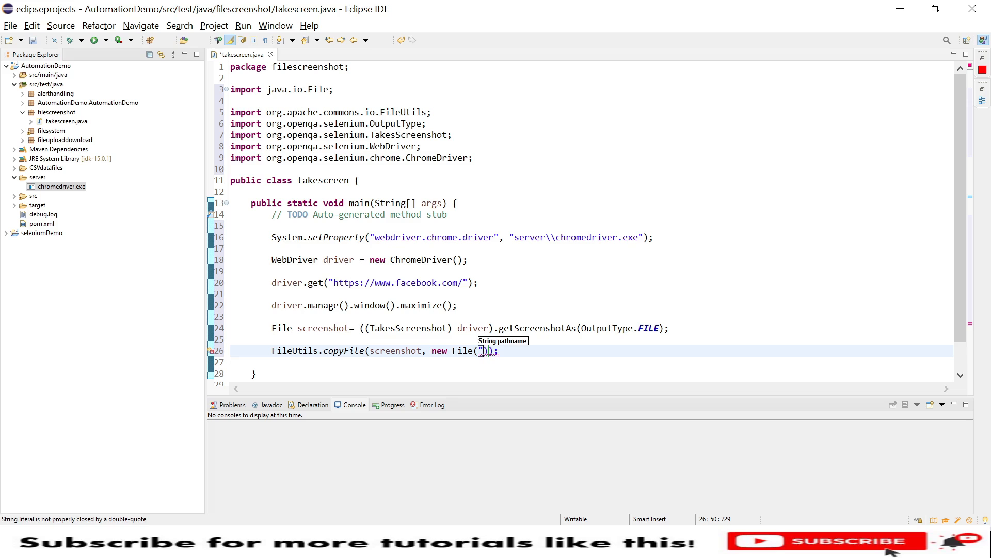
click(43, 66)
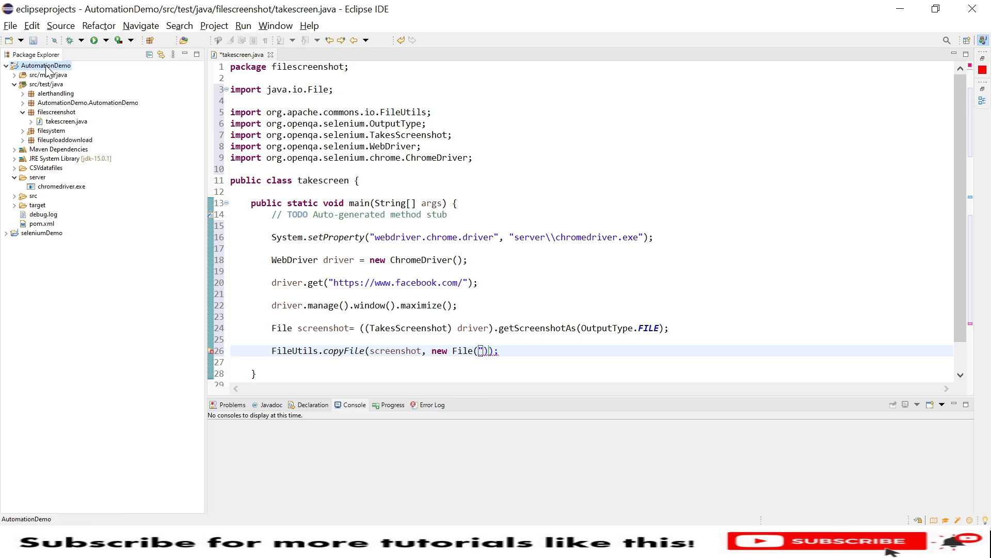
- Create a folder named 'images' in the AutomationDemo project
right_click(43, 65)
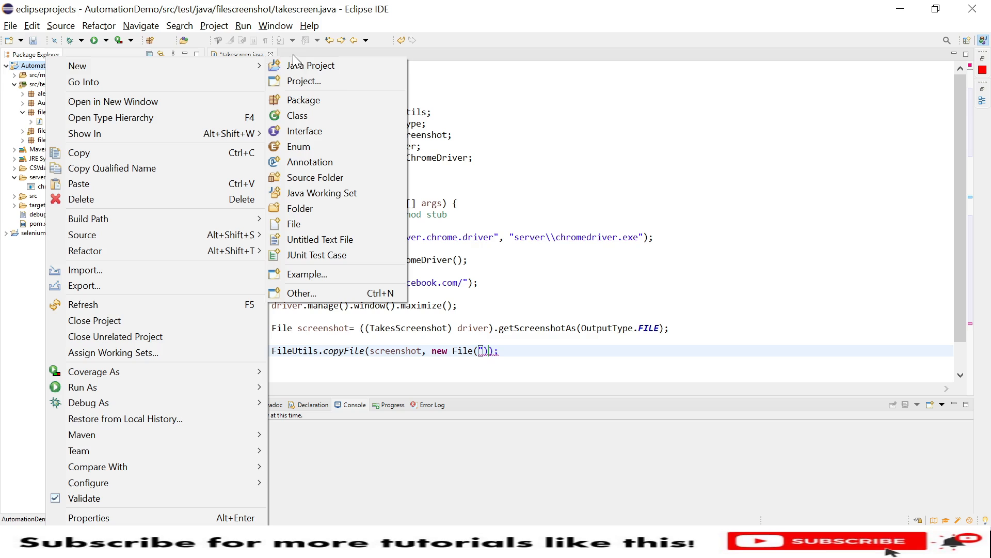
click(300, 208)
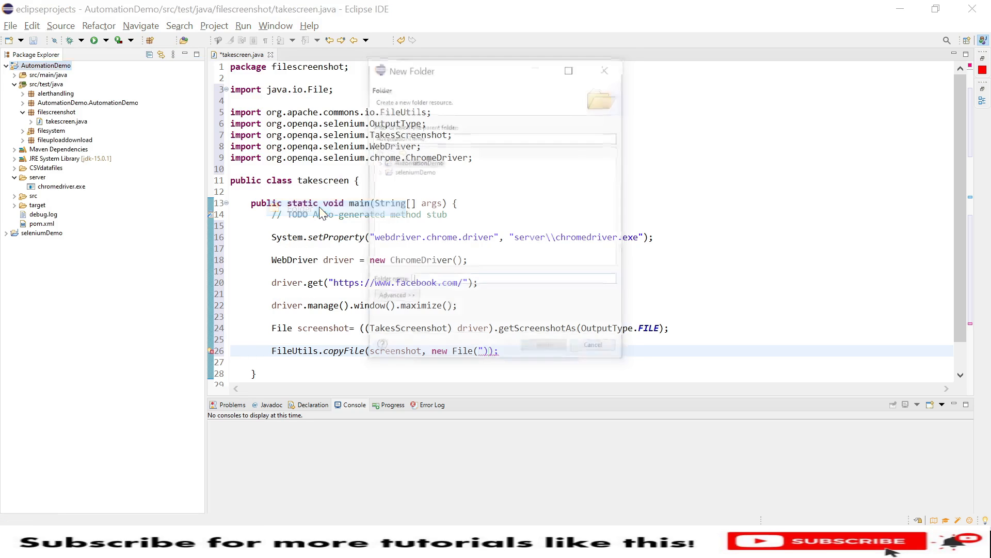
text(e)
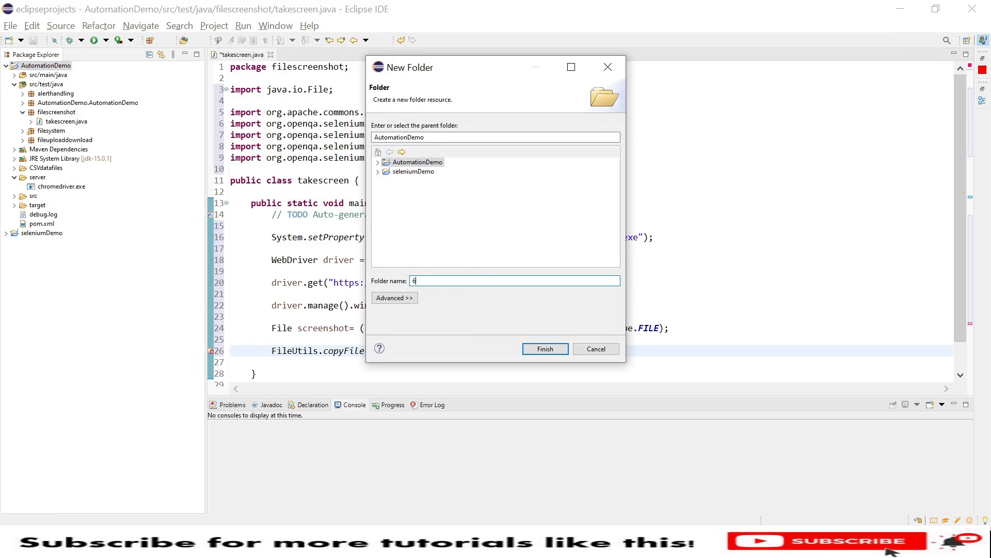
key(Backspace)
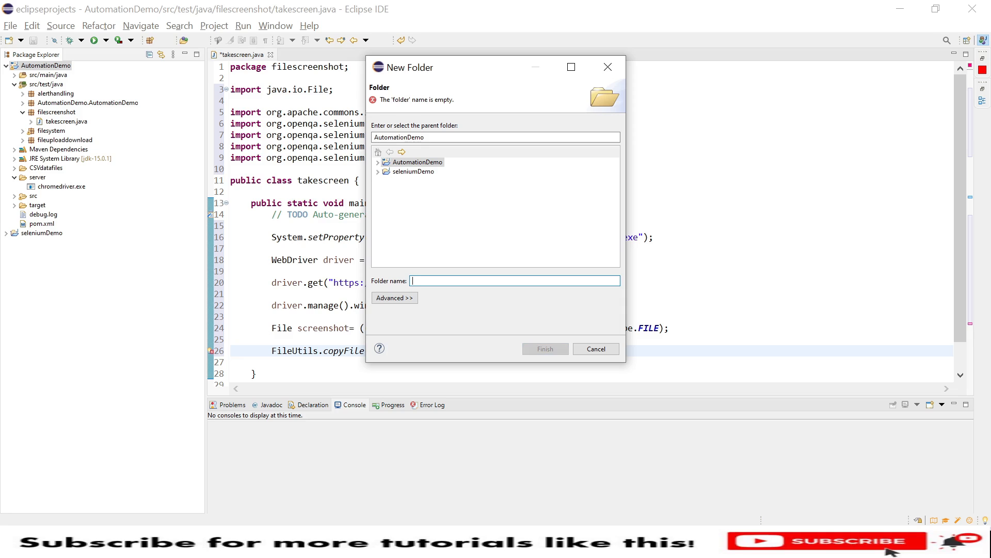
text(images)
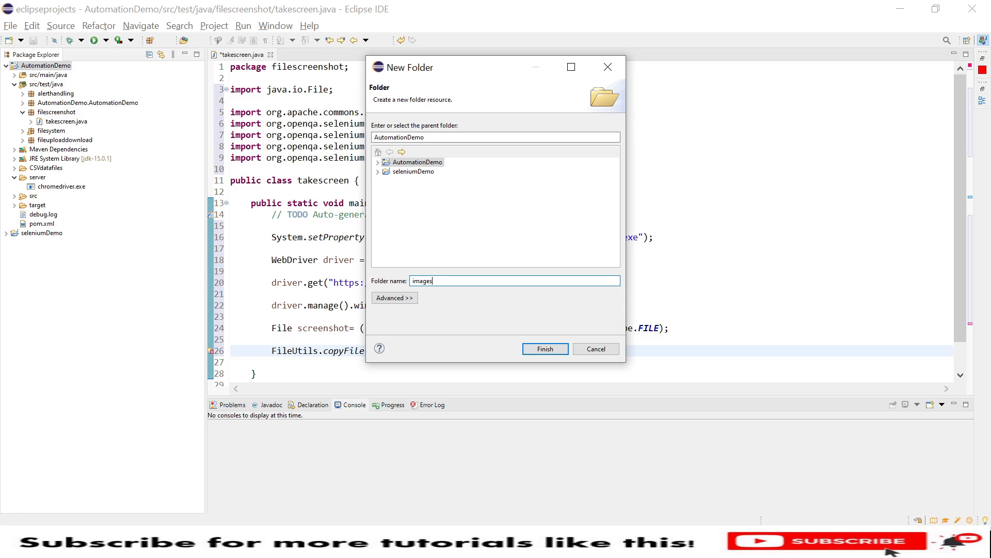
click(544, 348)
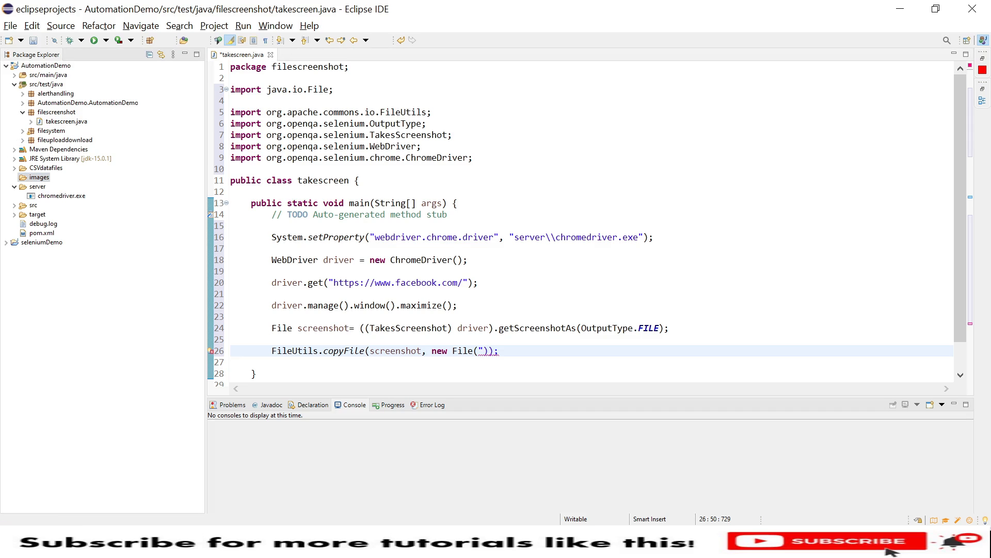
- Type the destination path "images\\screenshot1.jpg" inside new File(...) in copyFile
text(images)
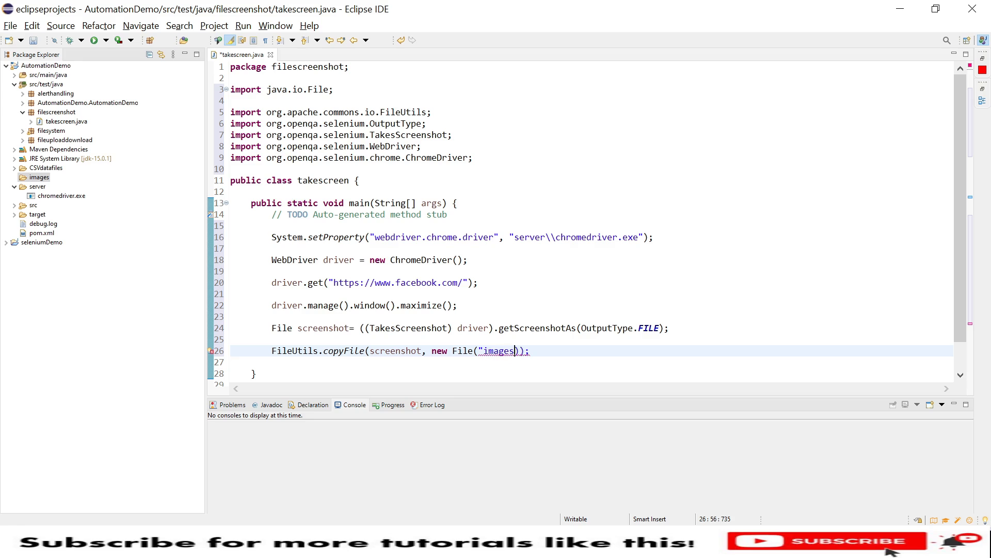
text(\\)
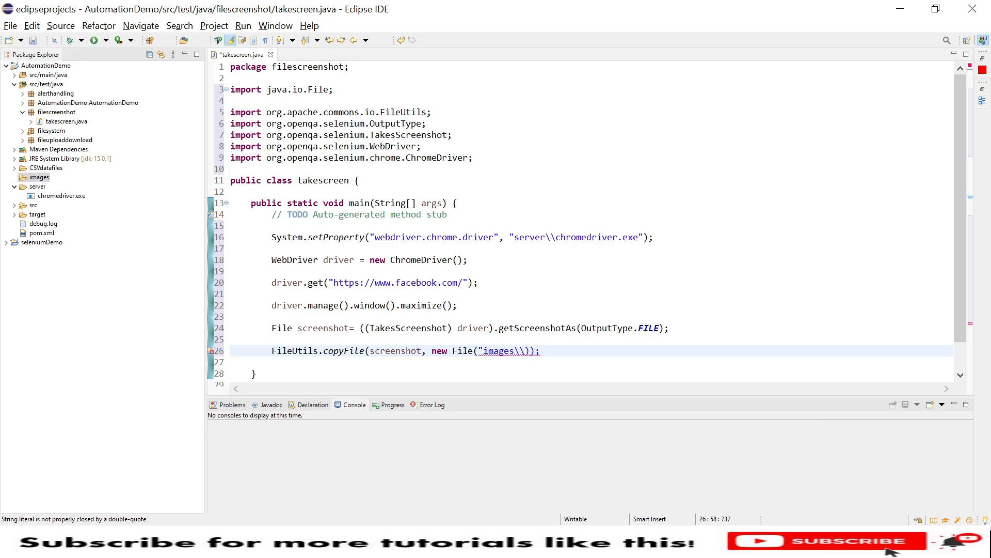
text(scree)
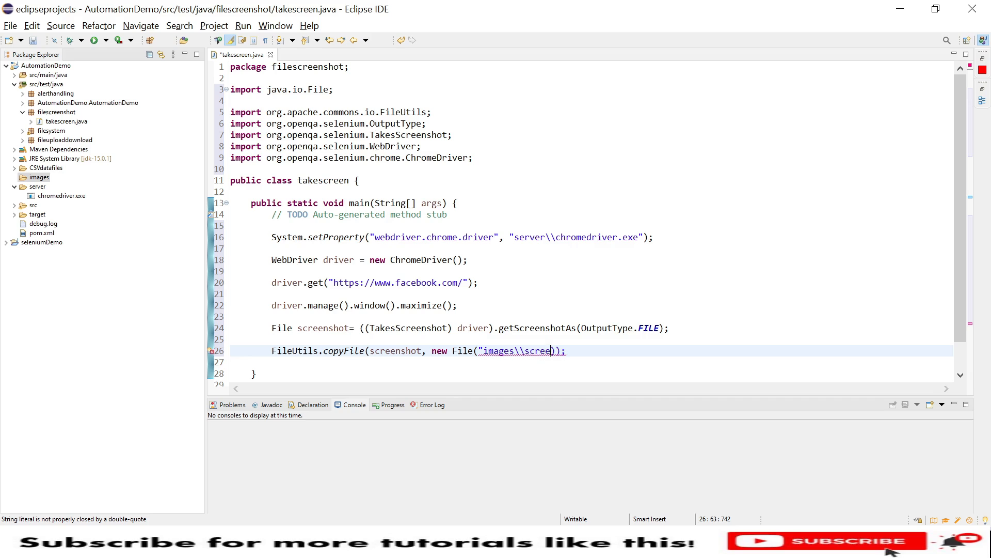
text(n)
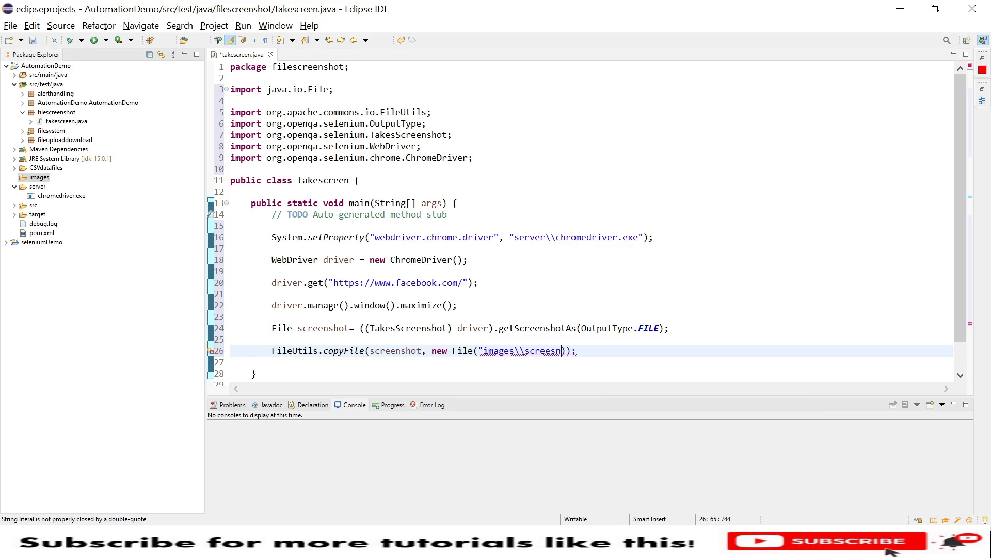
key(BackSpace)
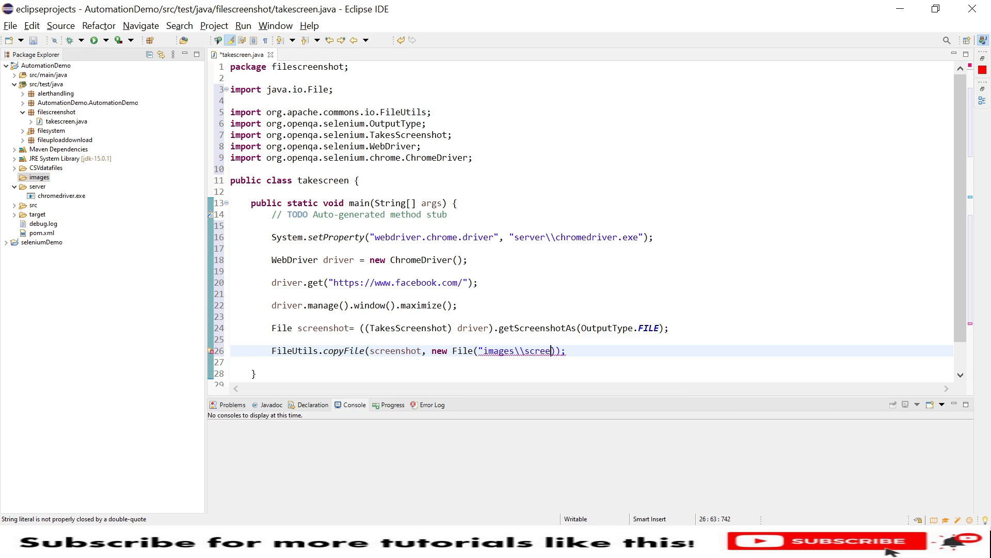
text(nshot)
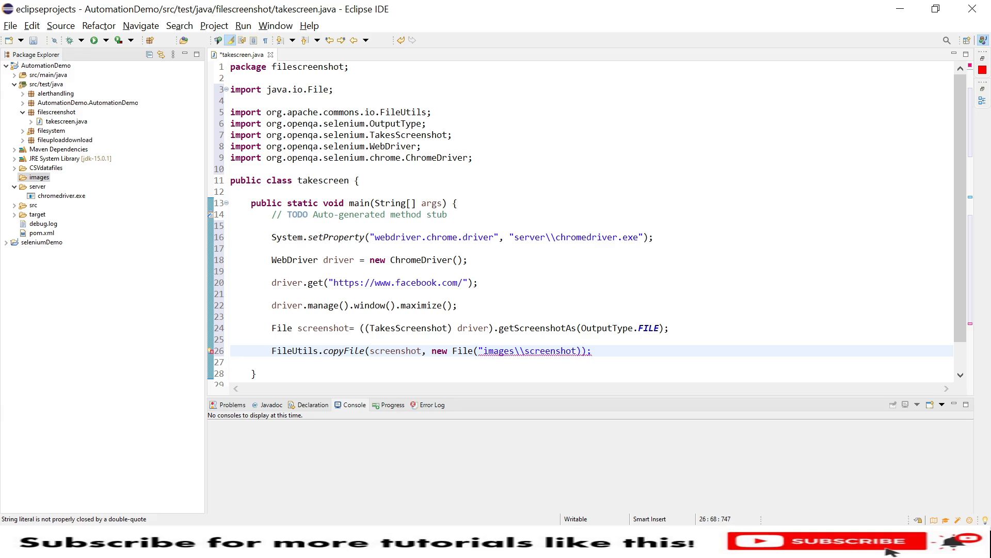
text(1.jp)
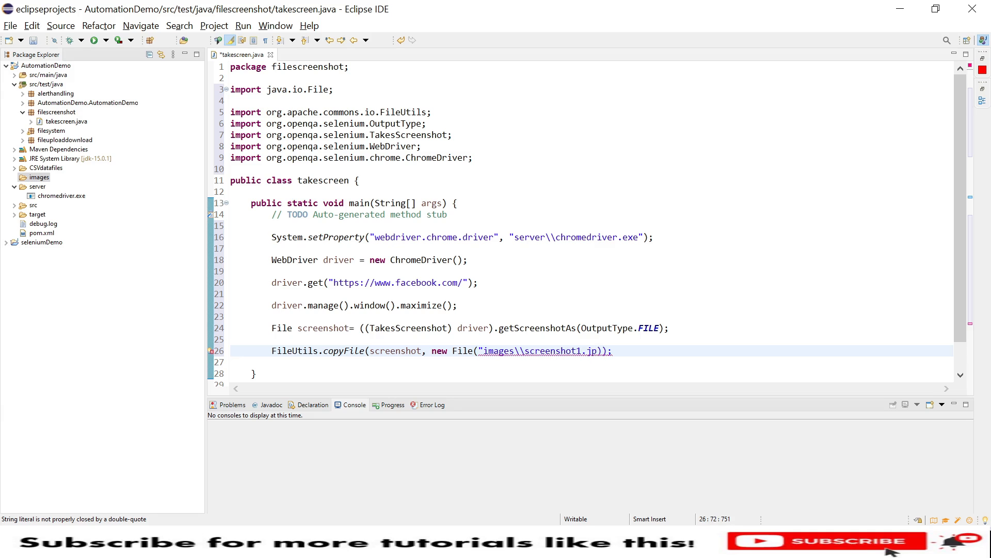
text(g")
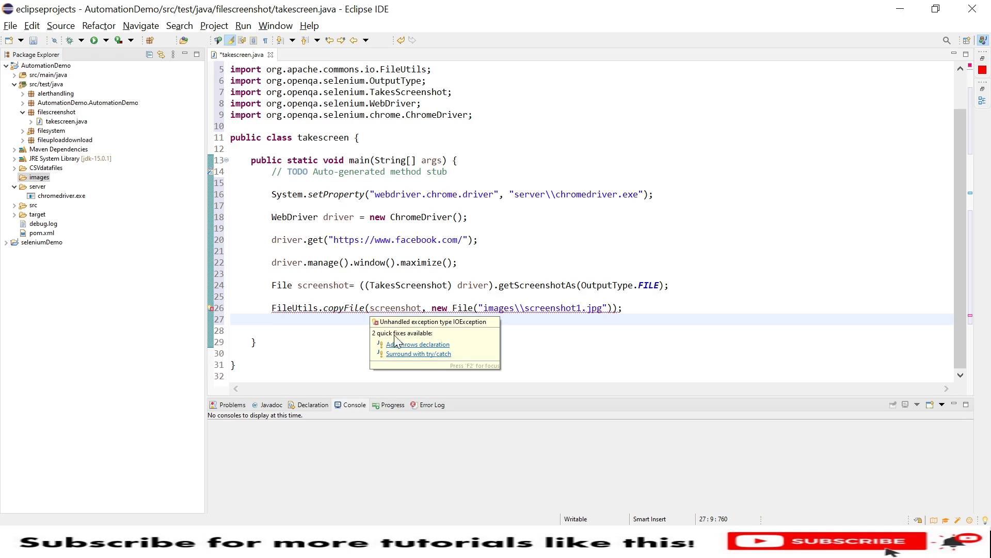
- Apply the 'Add throws declaration' quick fix so main throws IOException
click(417, 344)
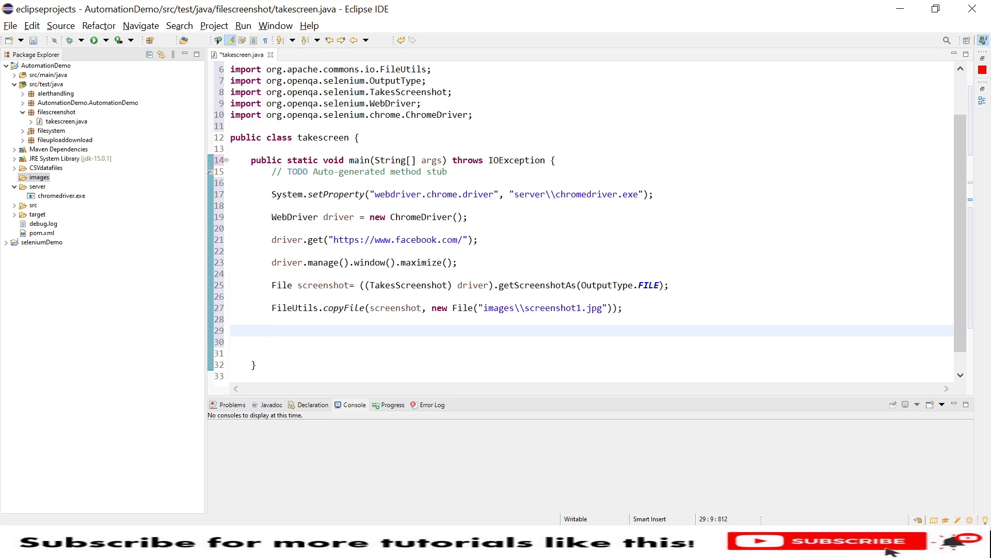
- Add System.out.println("screenshot captured"); below the copyFile line
text(System.out.println();)
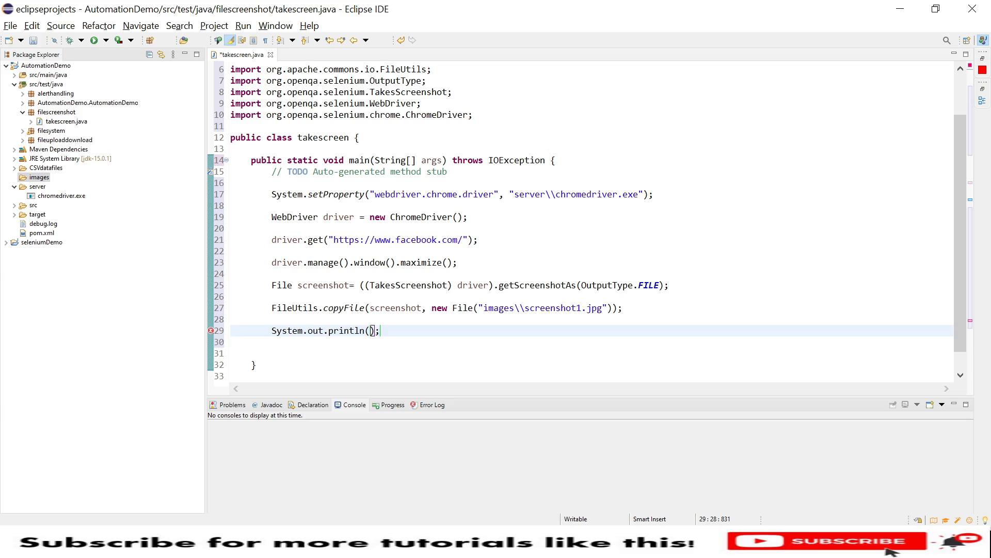
text("")
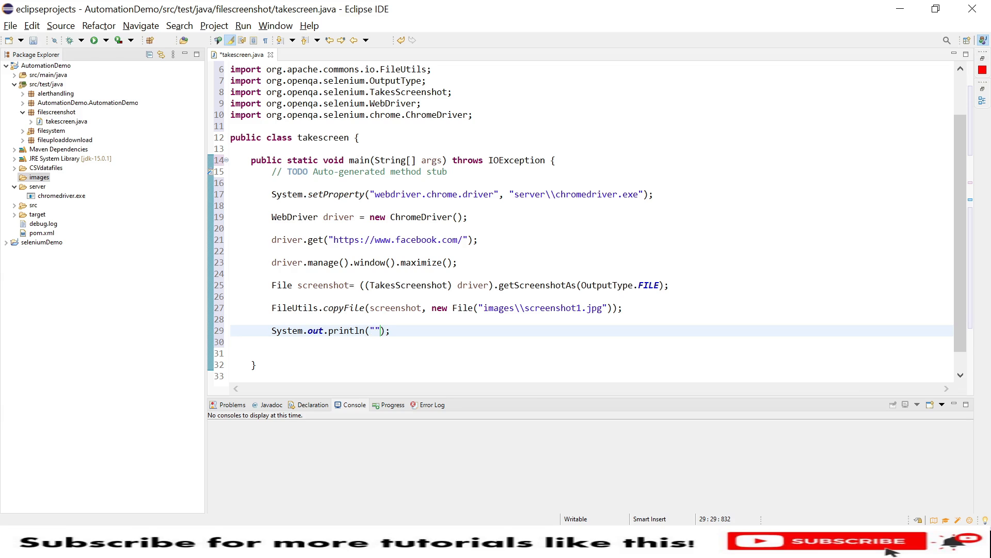
text(fi)
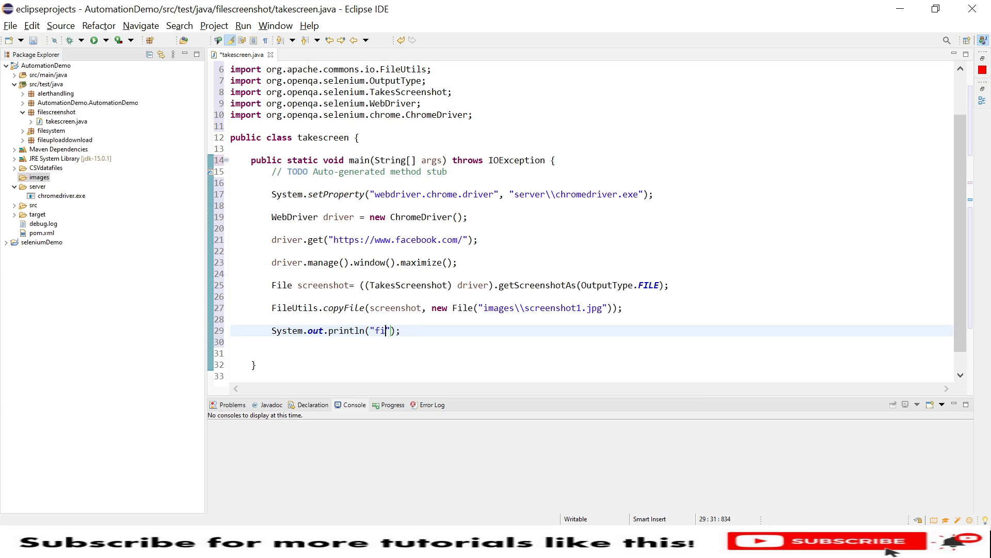
text(scre)
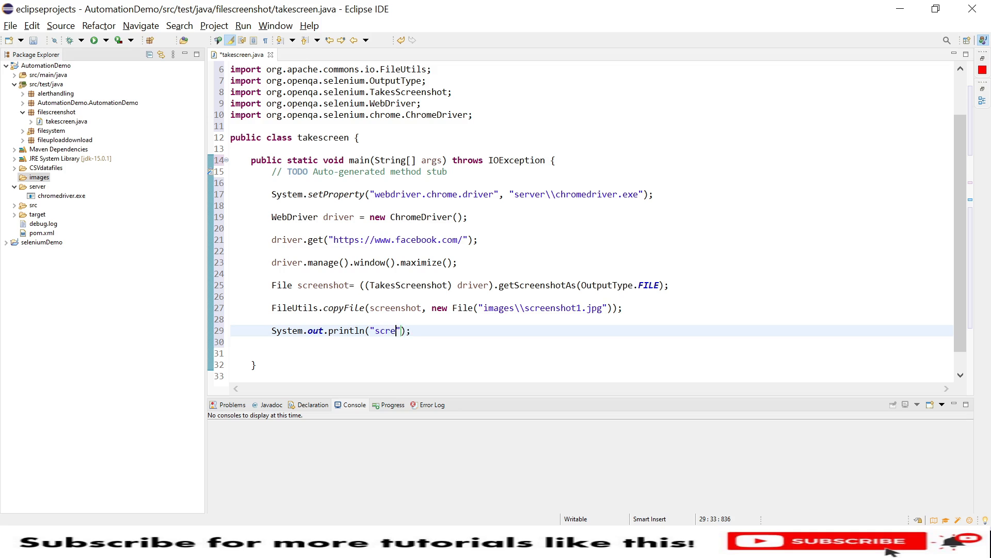
text(nshot cap)
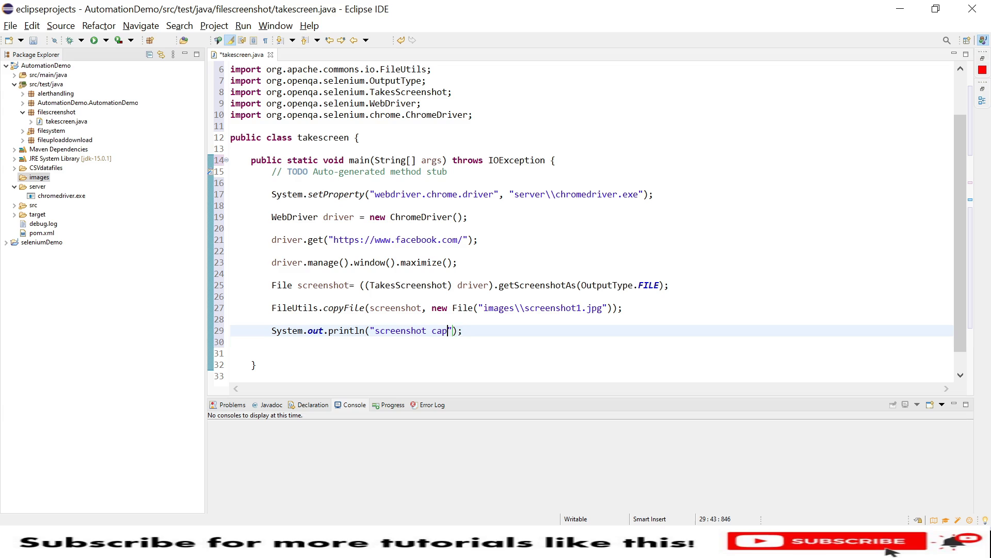
text(tureed)
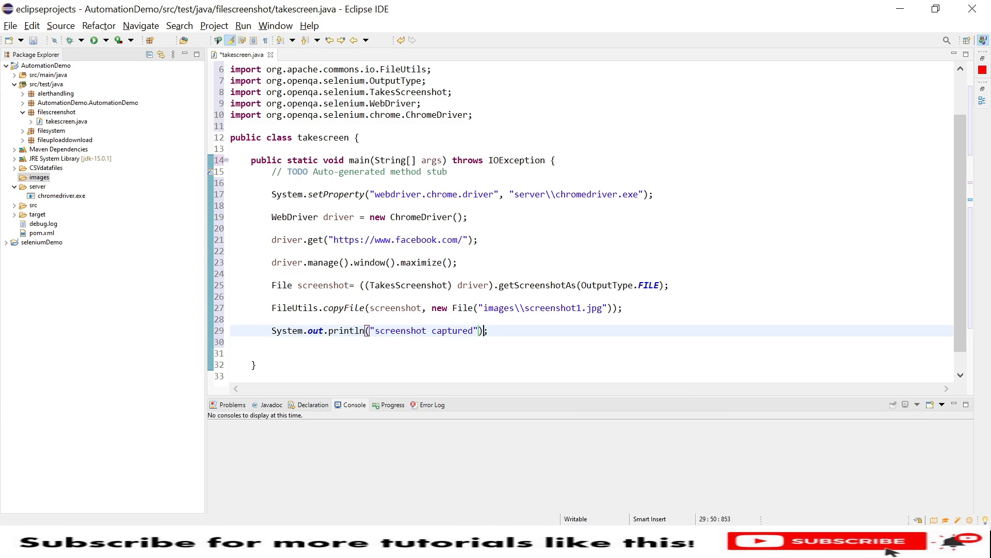
- Add driver.quit(); at the end and save the class
text(Dri)
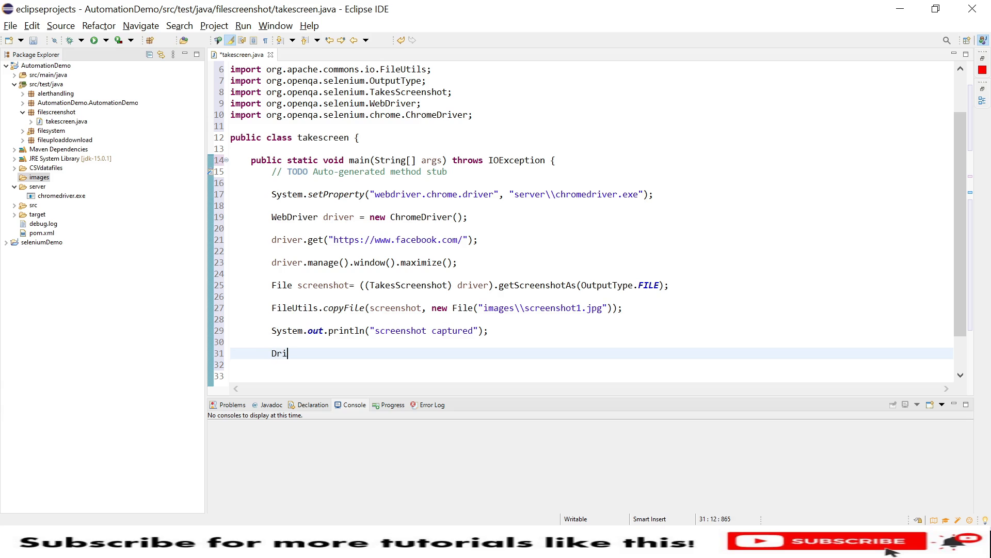
key(BackSpace)
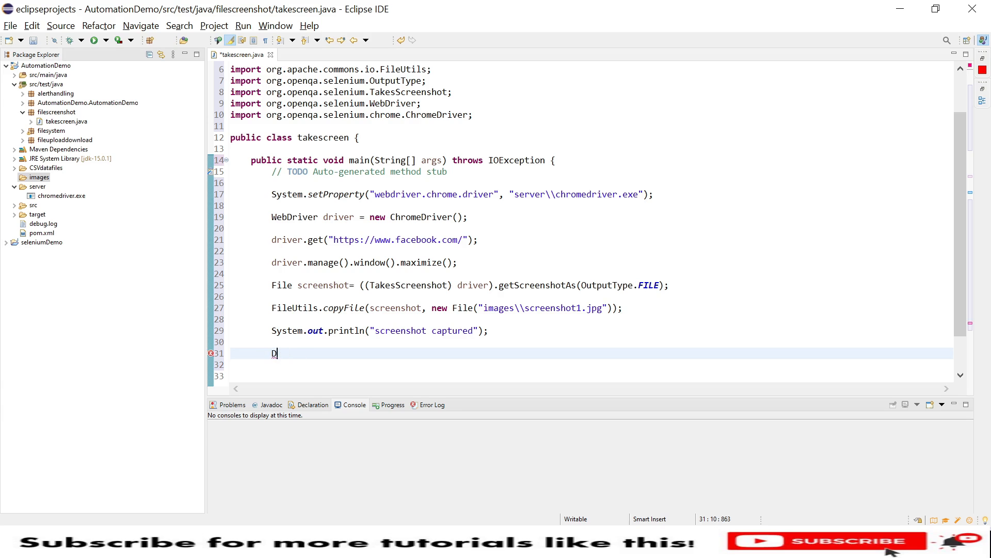
text(river)
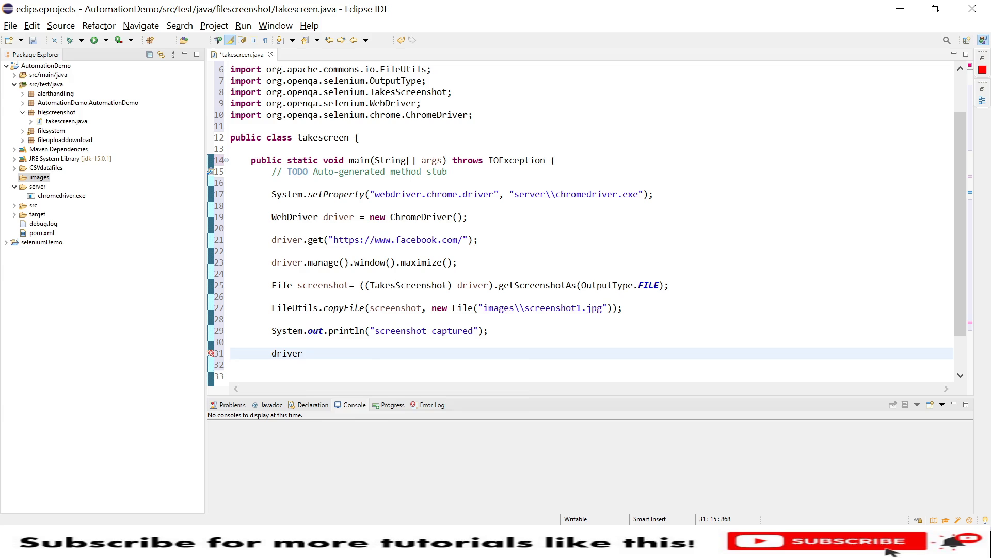
text(.quit();)
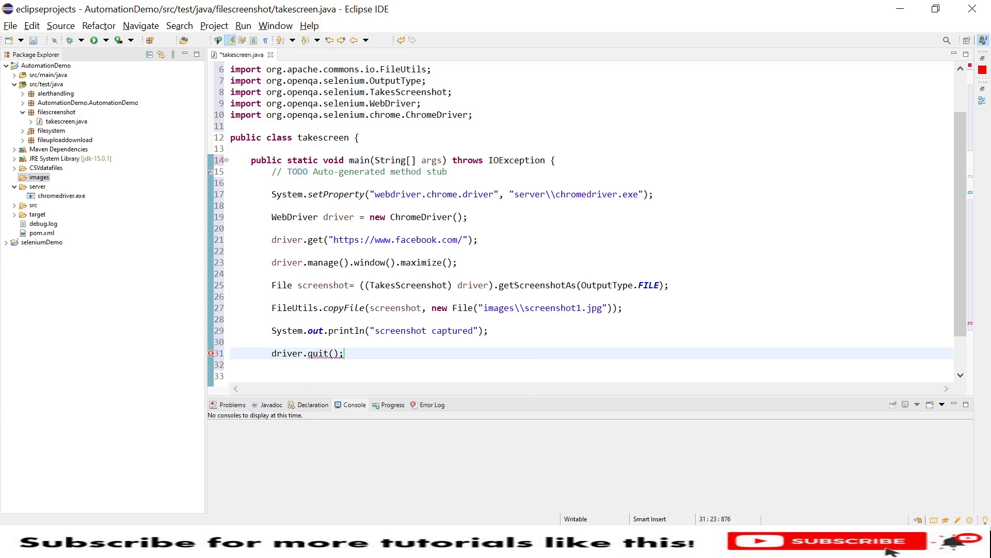
key(ctrl+s)
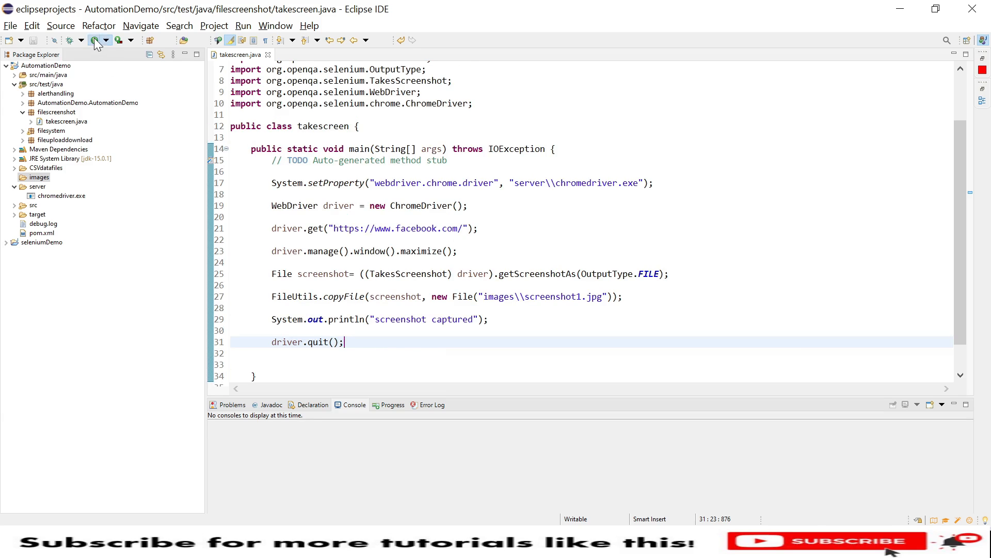
- Run takescreen as a Java application from the toolbar Run button
click(93, 40)
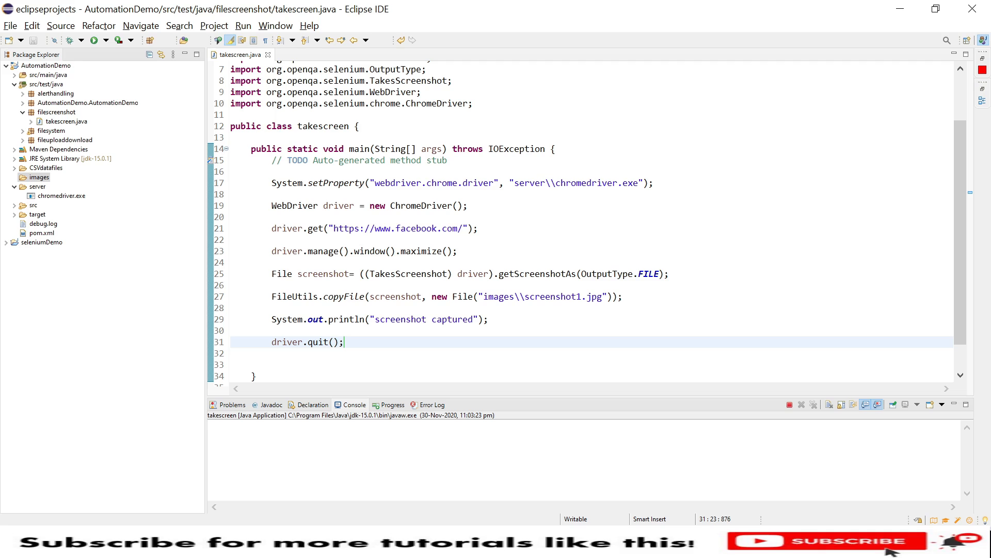
click(94, 39)
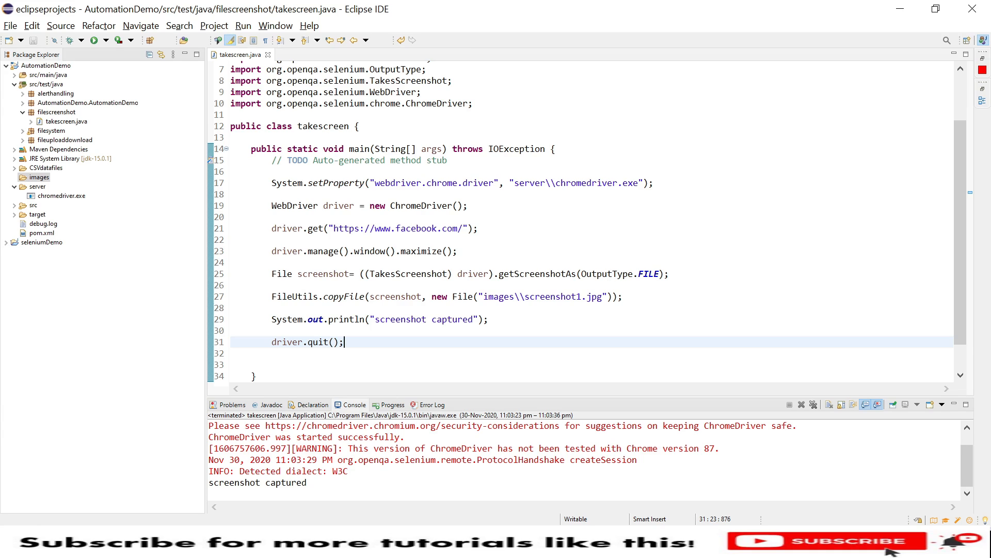
- Refresh and expand the images folder, then bring up actions for screenshot1.jpg
click(38, 177)
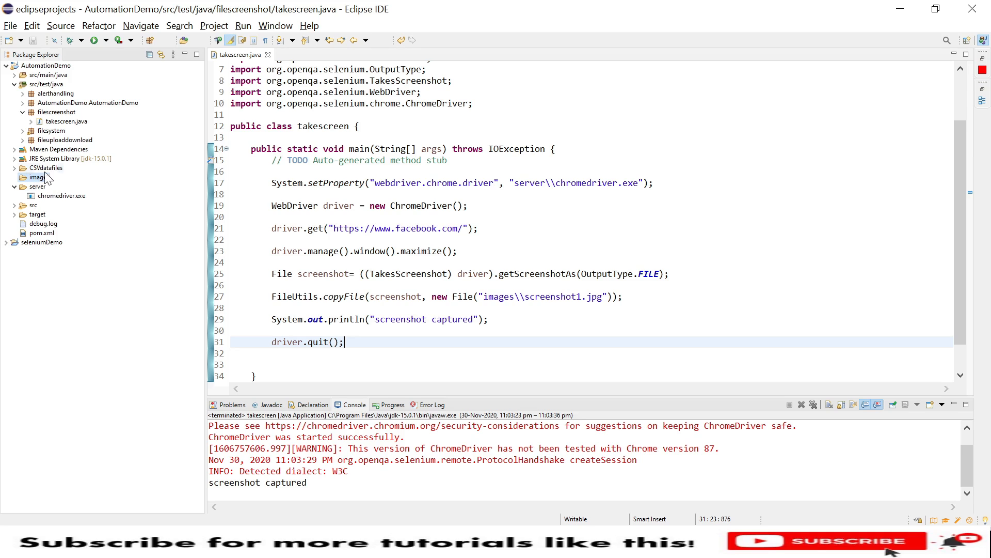
right_click(37, 177)
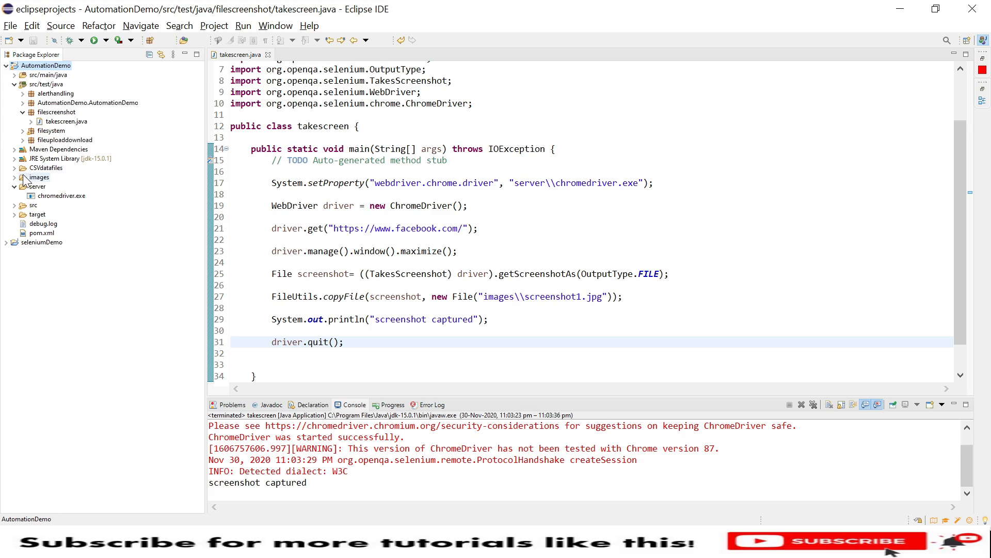
click(14, 177)
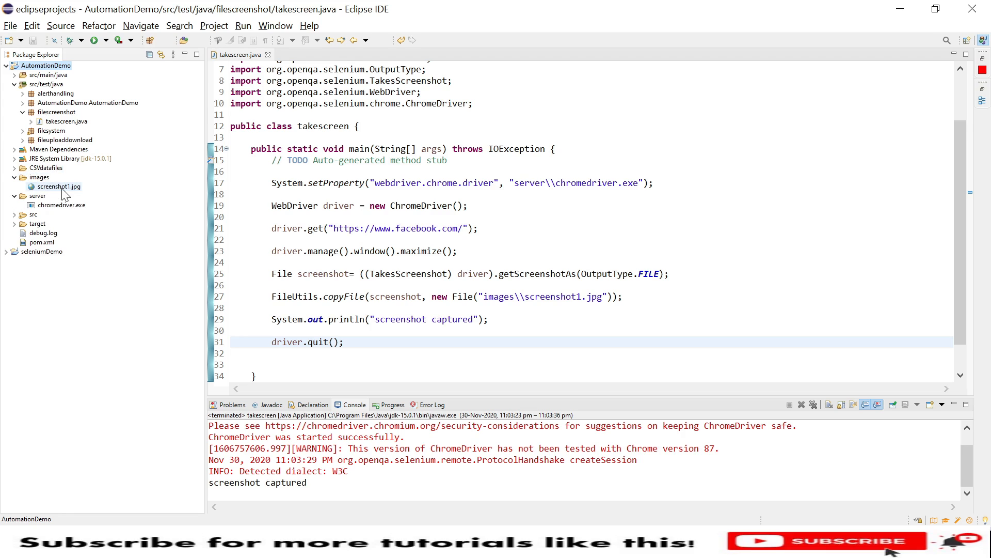
mouse_move(81, 195)
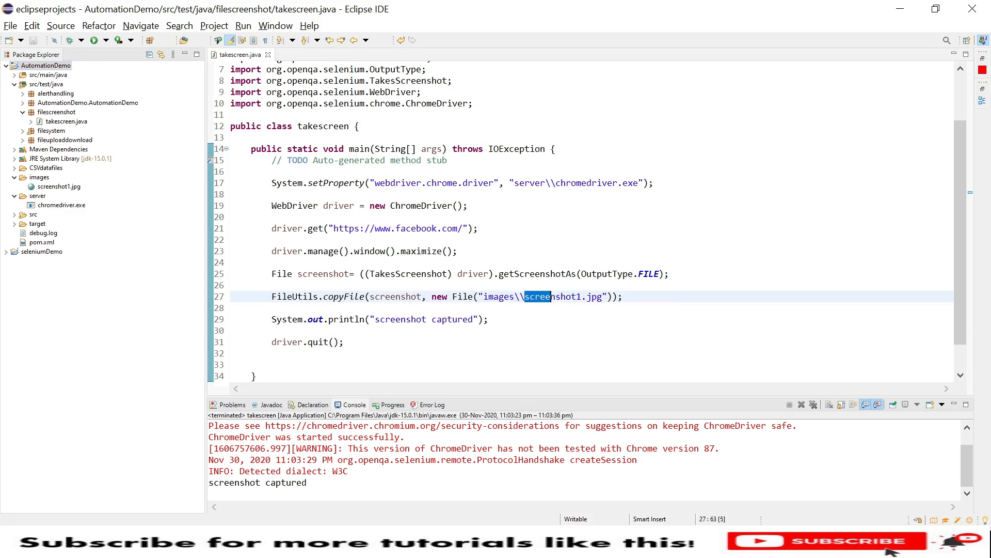
click(59, 186)
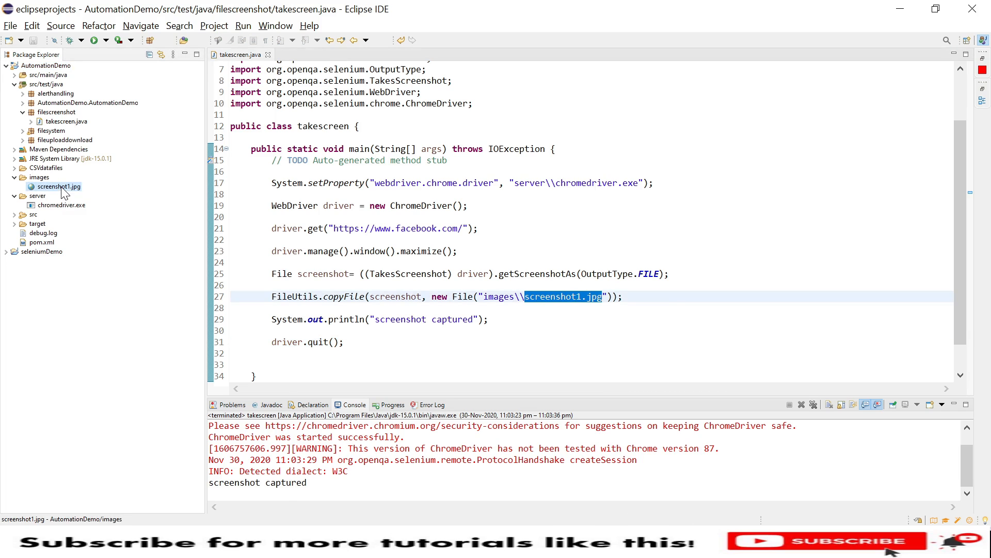
right_click(56, 186)
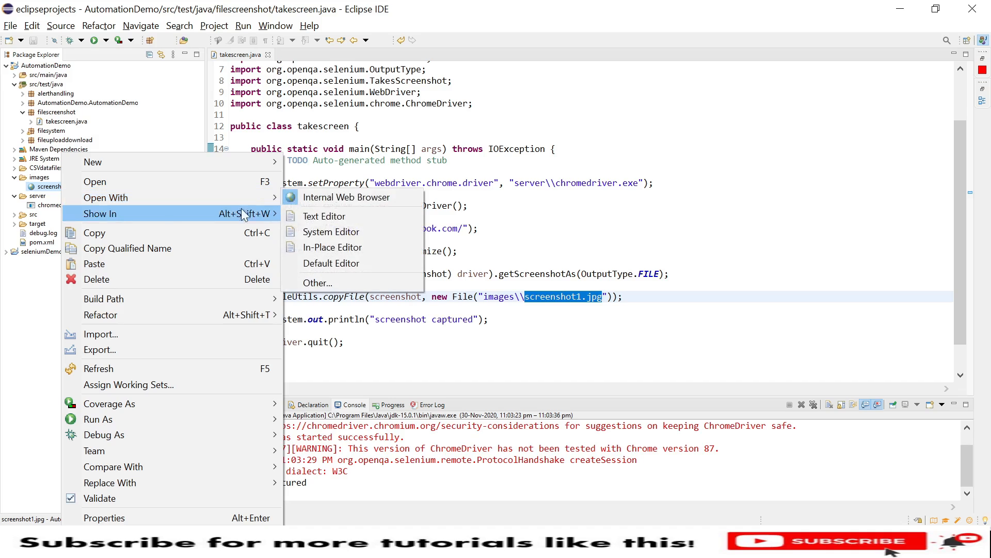